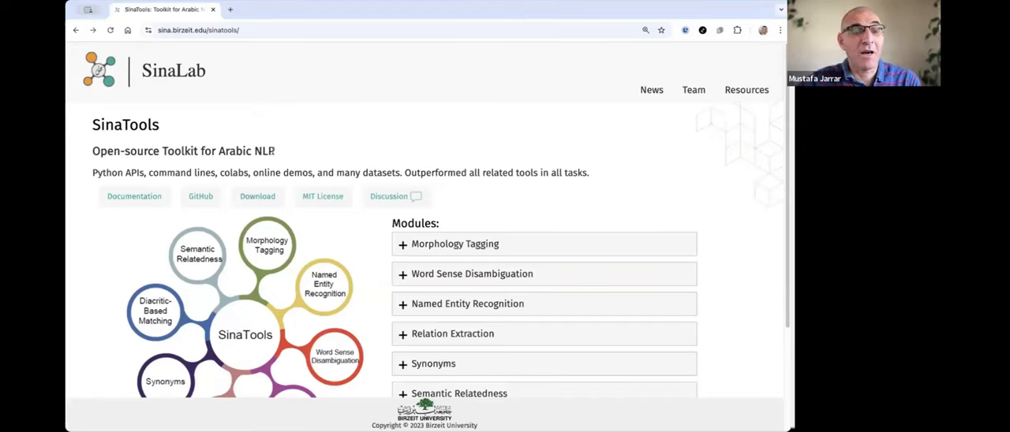
Step: Scroll up and down through the SinaTools homepage
scroll(down, 3)
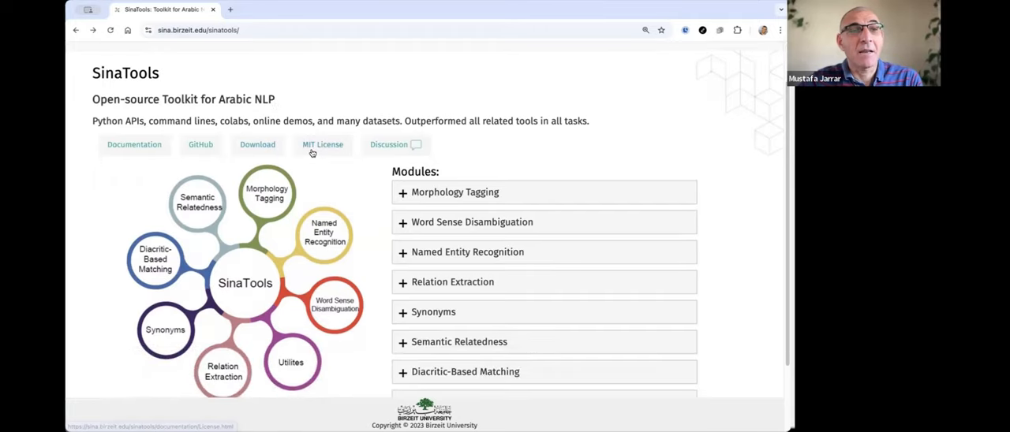
mouse_move(94, 117)
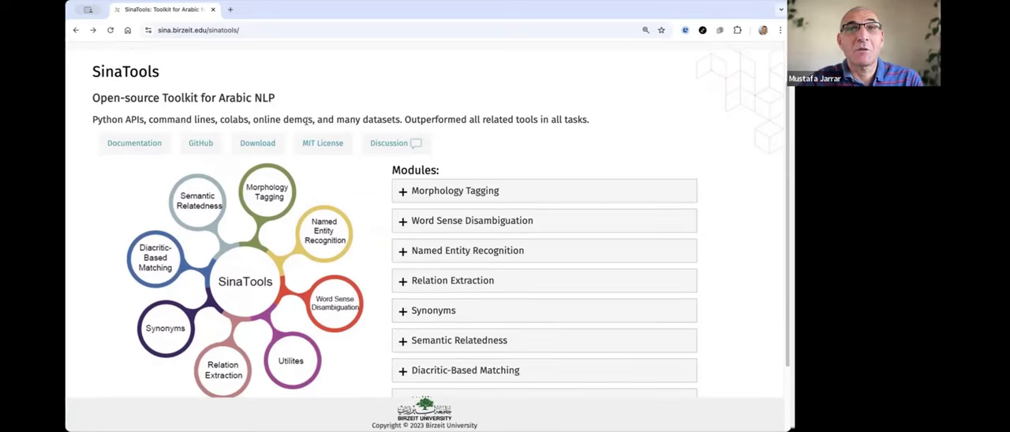
scroll(up, 3)
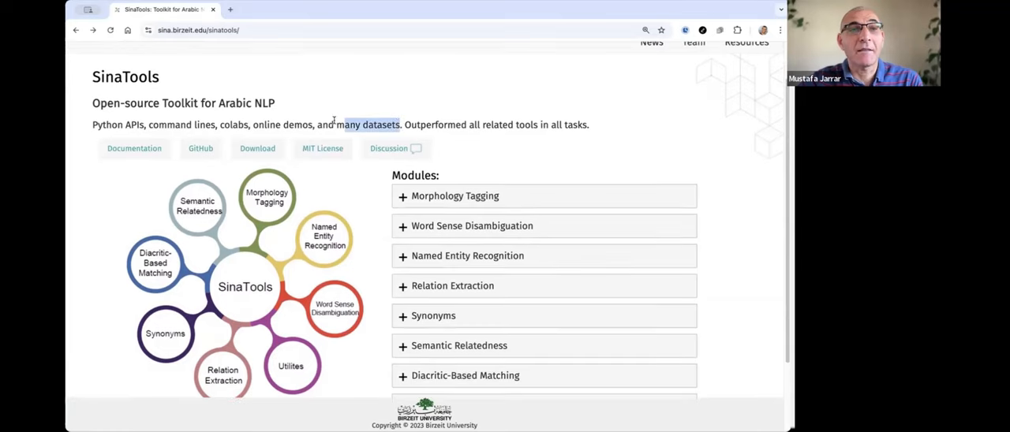
scroll(up, 3)
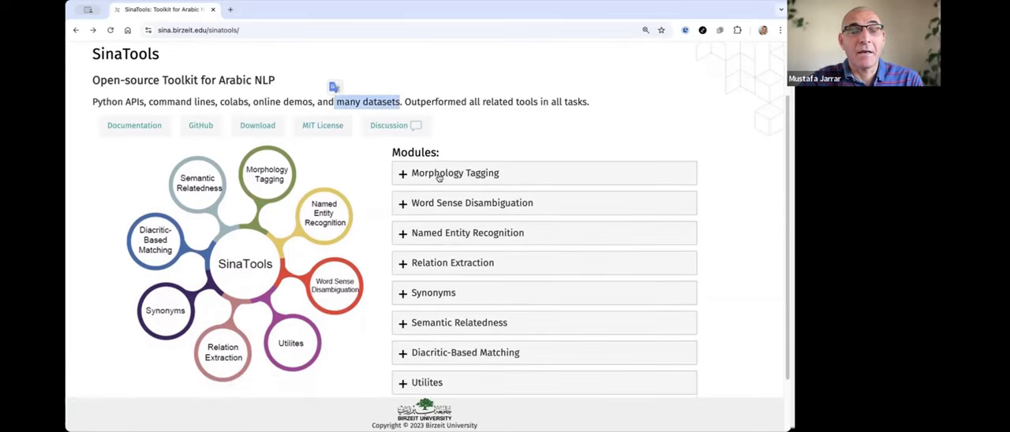
scroll(down, 3)
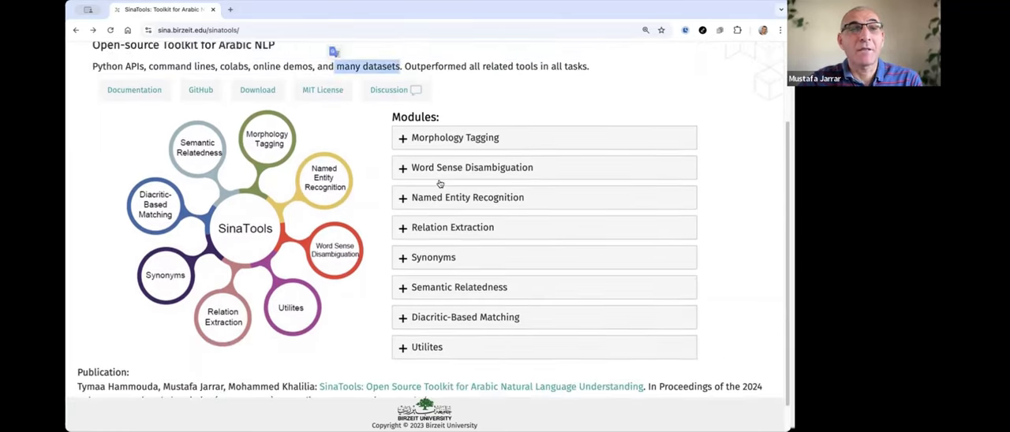
scroll(up, 3)
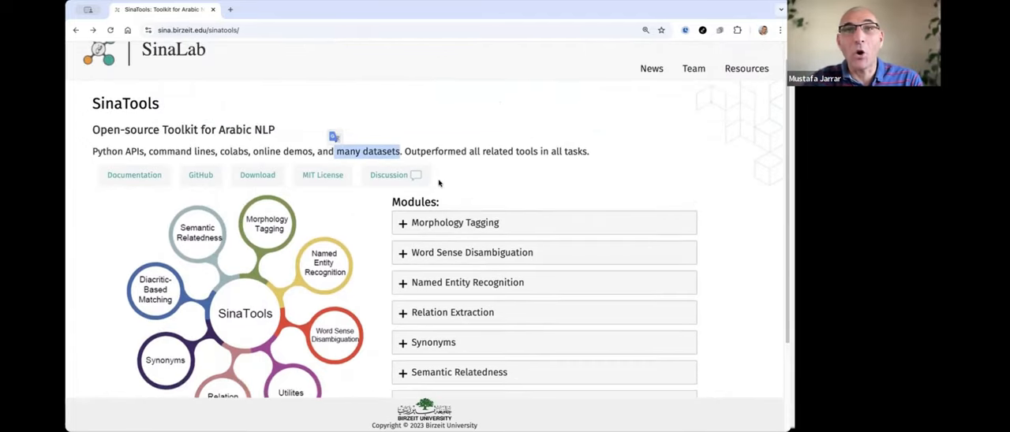
scroll(down, 3)
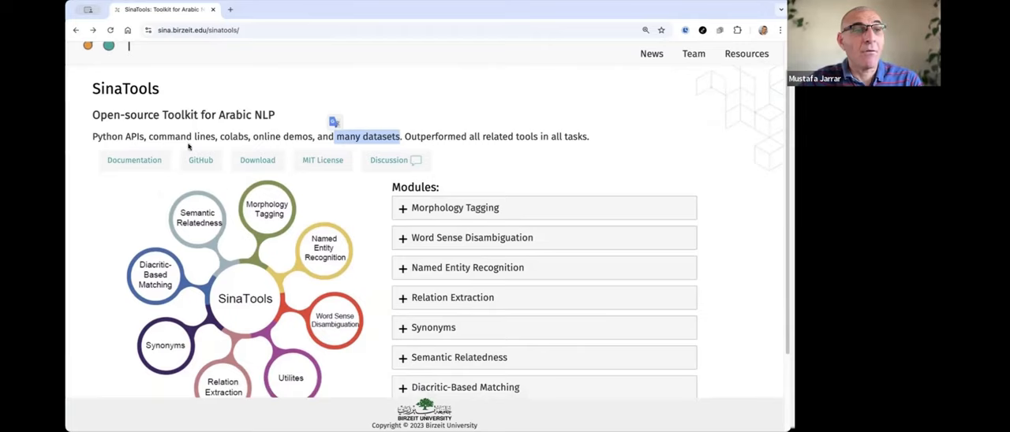
mouse_move(134, 160)
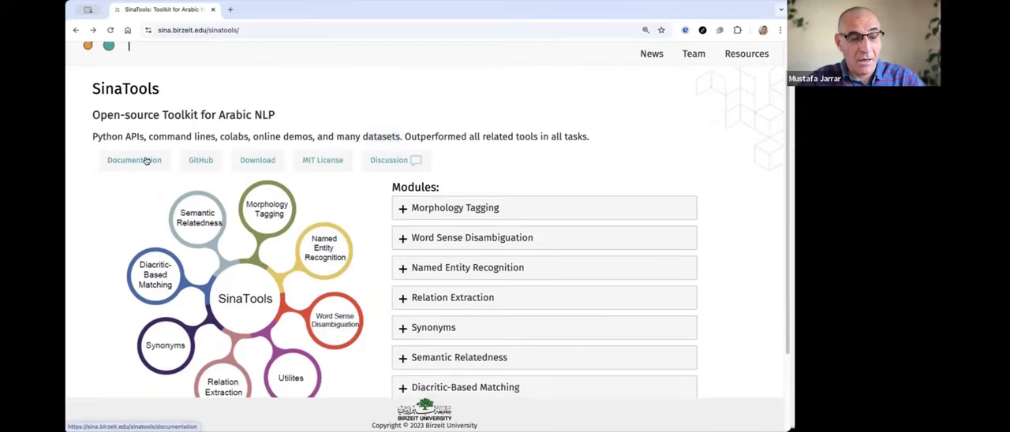
Step: Open the Documentation's Installation page and scroll through pip, git clone and model data notes
click(133, 161)
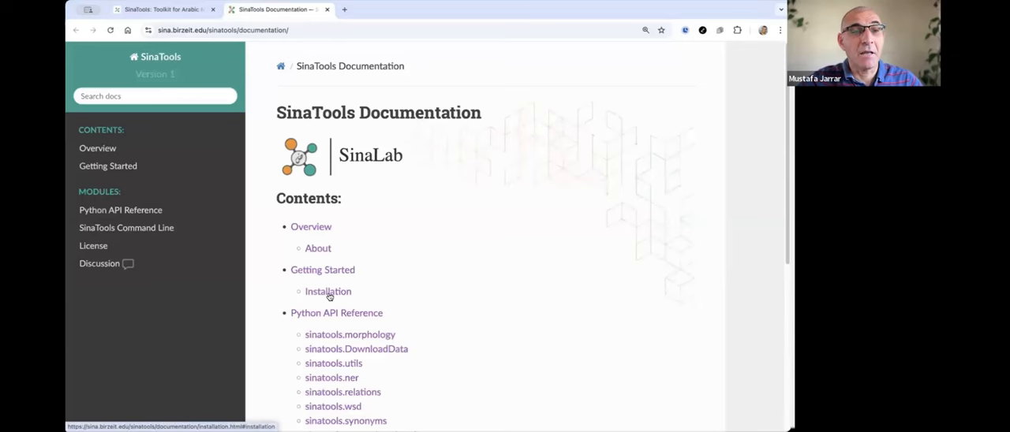
click(328, 291)
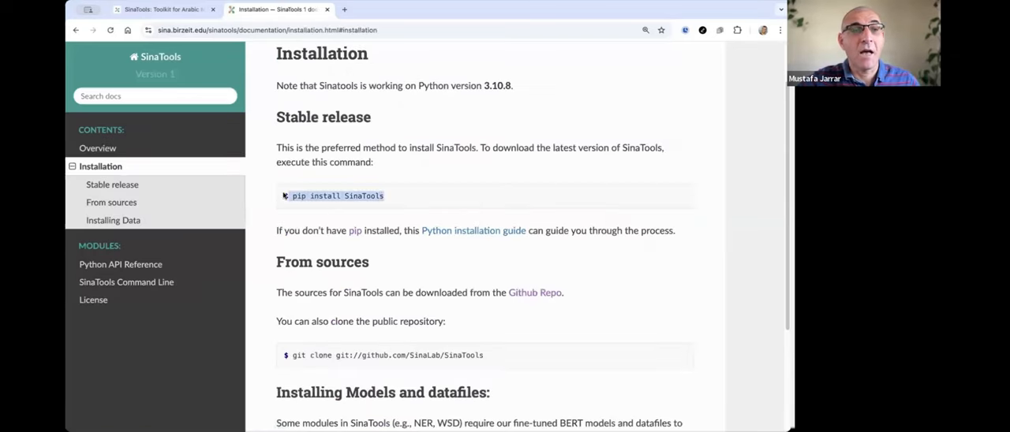
scroll(down, 3)
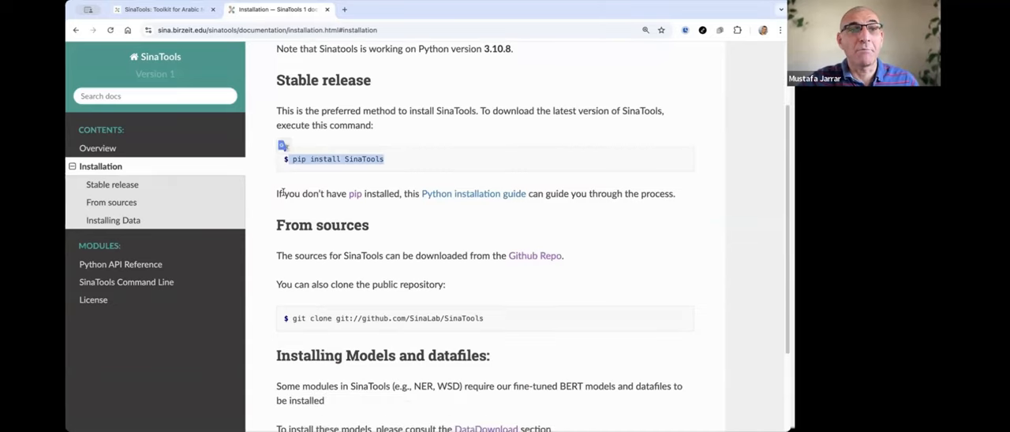
scroll(down, 3)
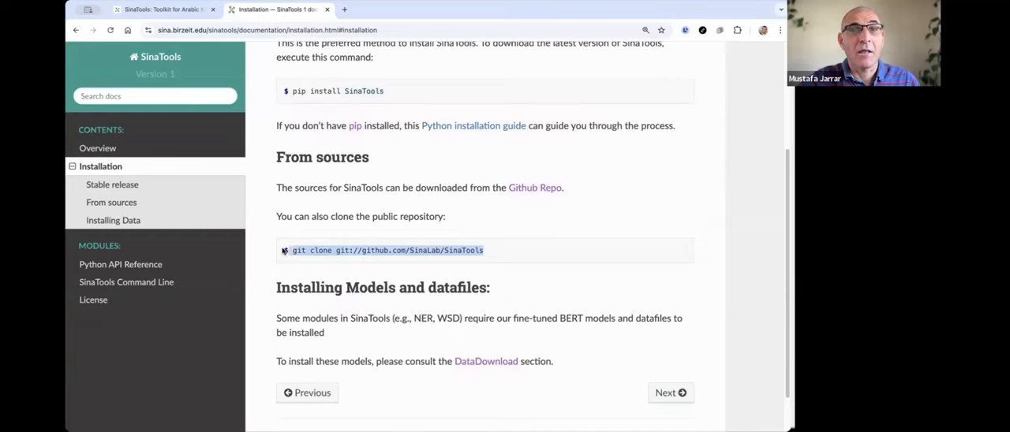
scroll(down, 3)
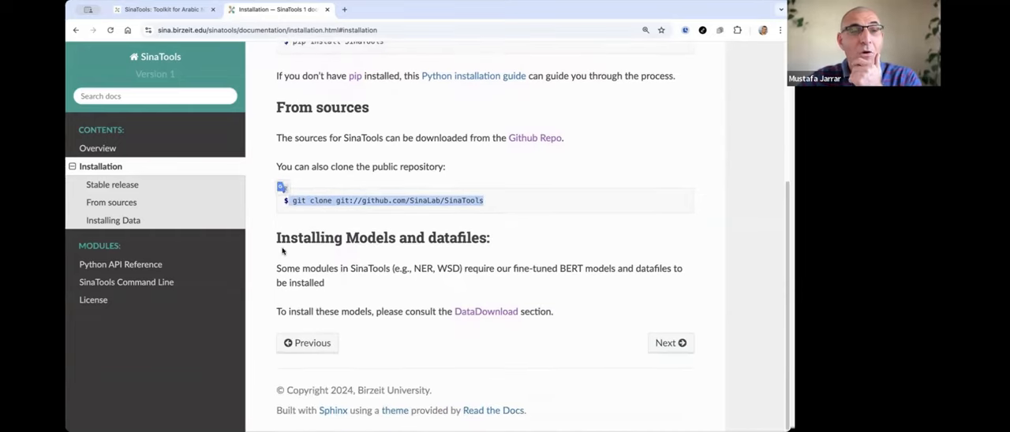
mouse_move(403, 291)
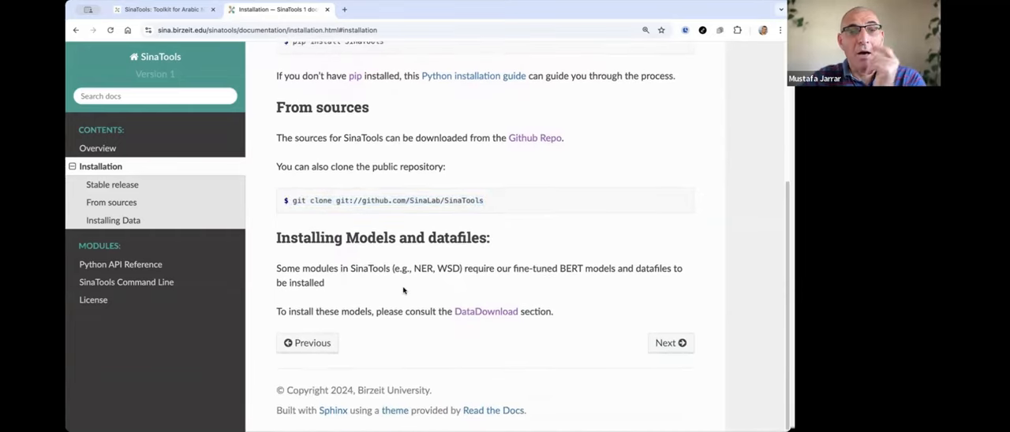
mouse_move(486, 311)
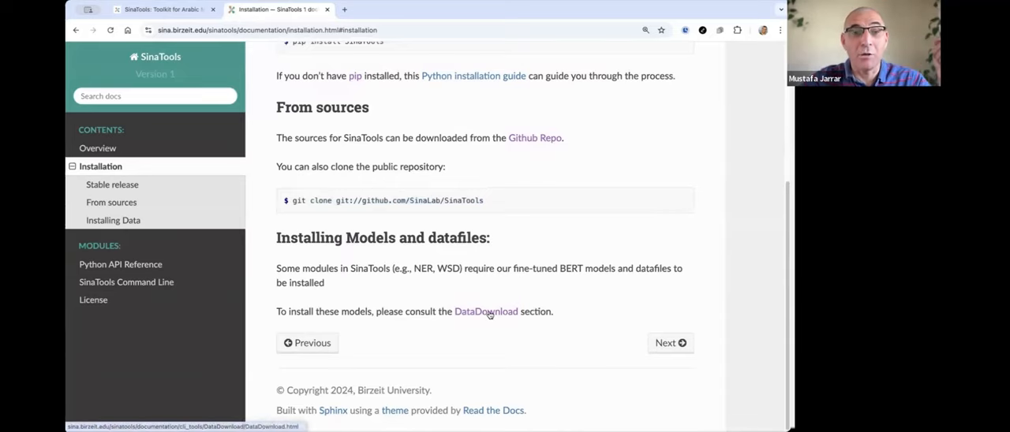
mouse_move(486, 312)
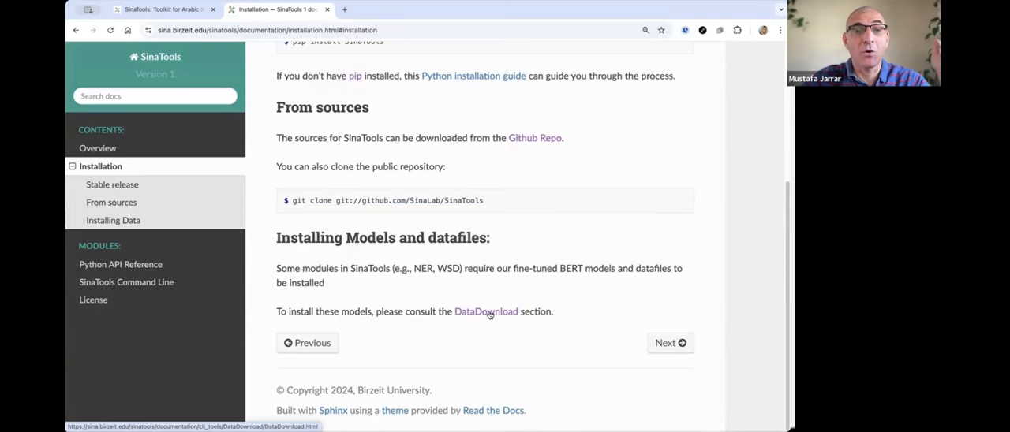
Step: Open the DataDownload reference, select the download_files command and scroll to its examples
click(486, 310)
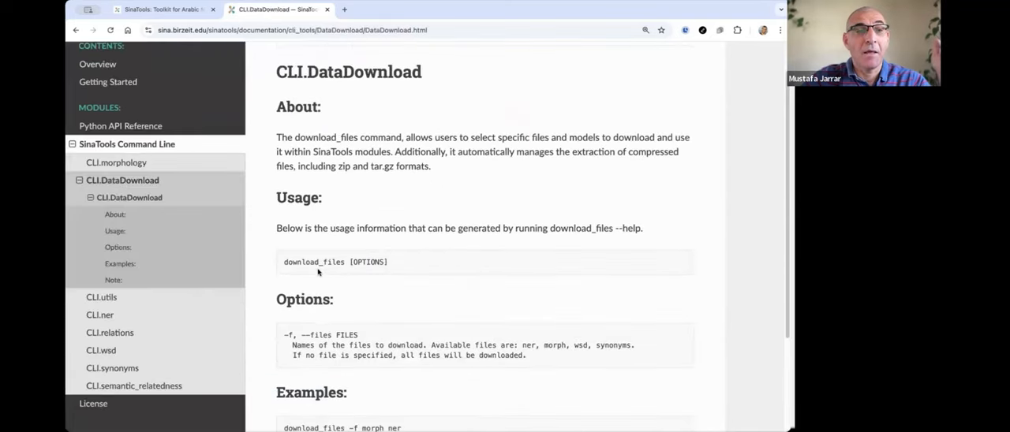
double_click(313, 262)
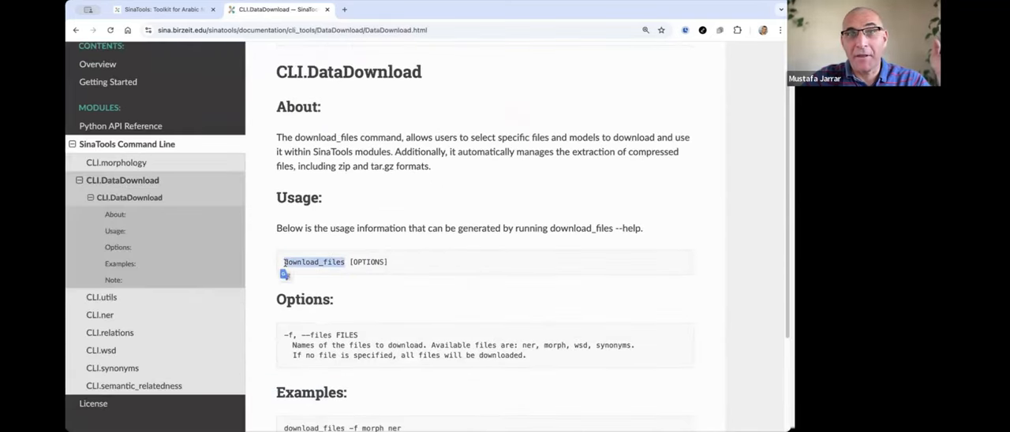
scroll(down, 3)
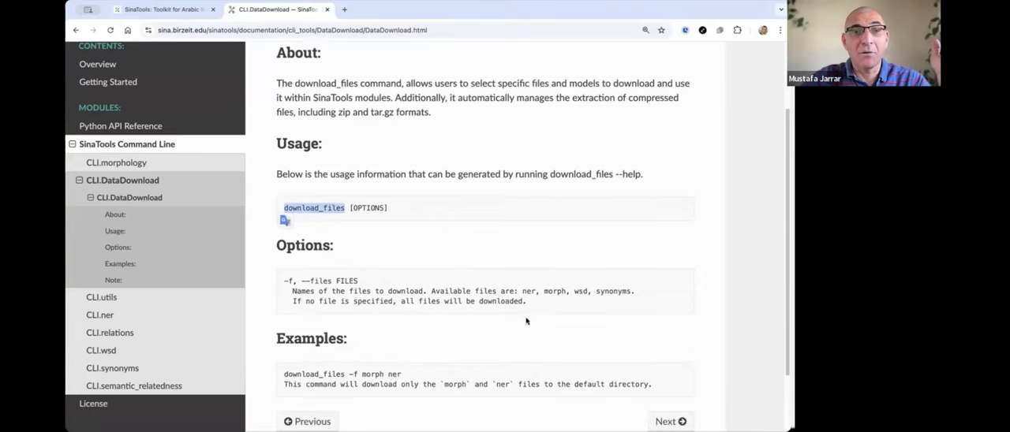
scroll(down, 3)
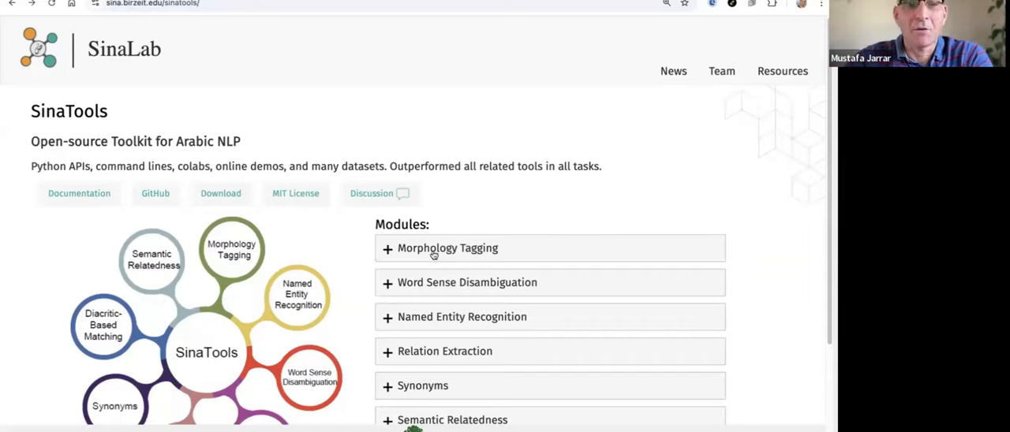
mouse_move(392, 251)
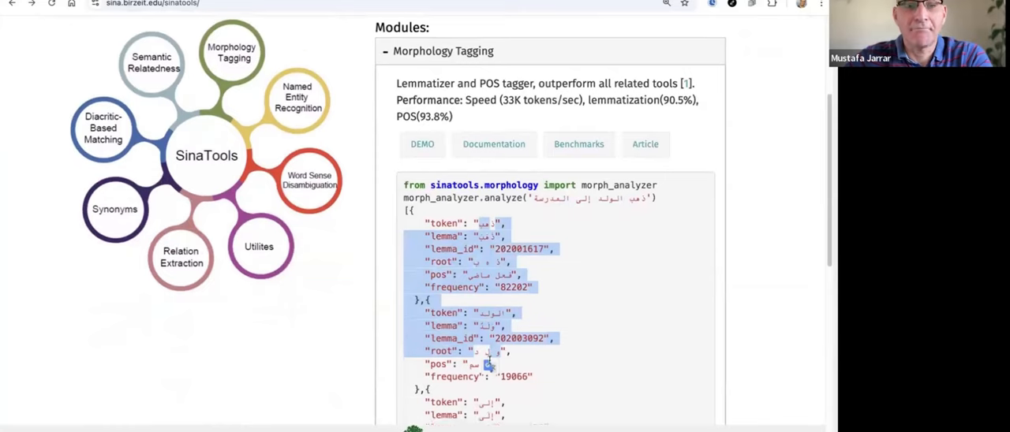
Step: Scroll the homepage to review Morphology Tagging's performance figures and sample analyzer output
scroll(up, 3)
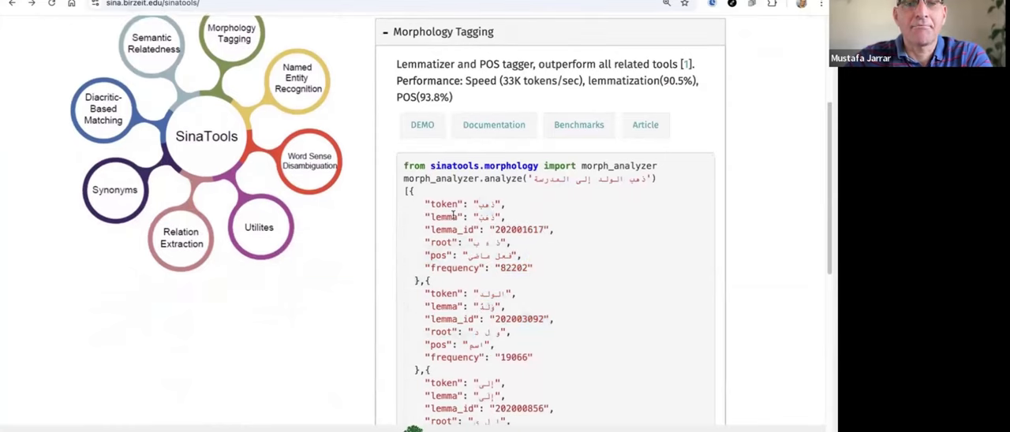
scroll(up, 3)
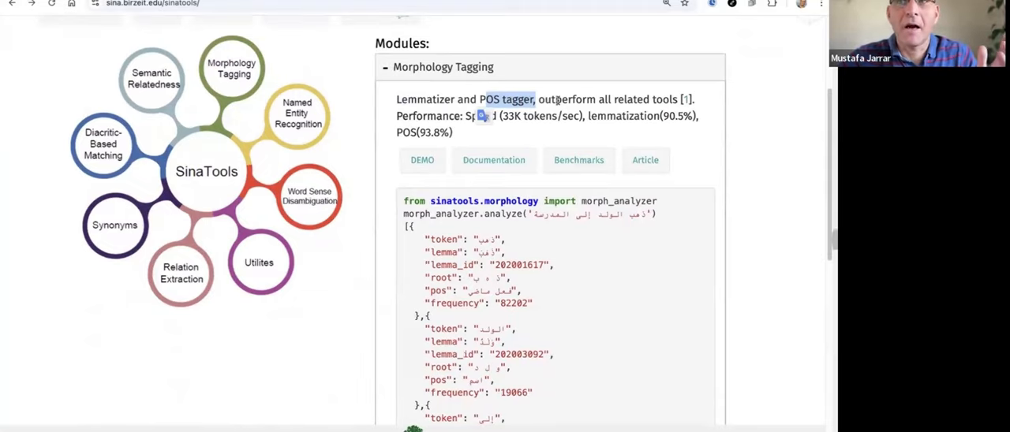
scroll(up, 3)
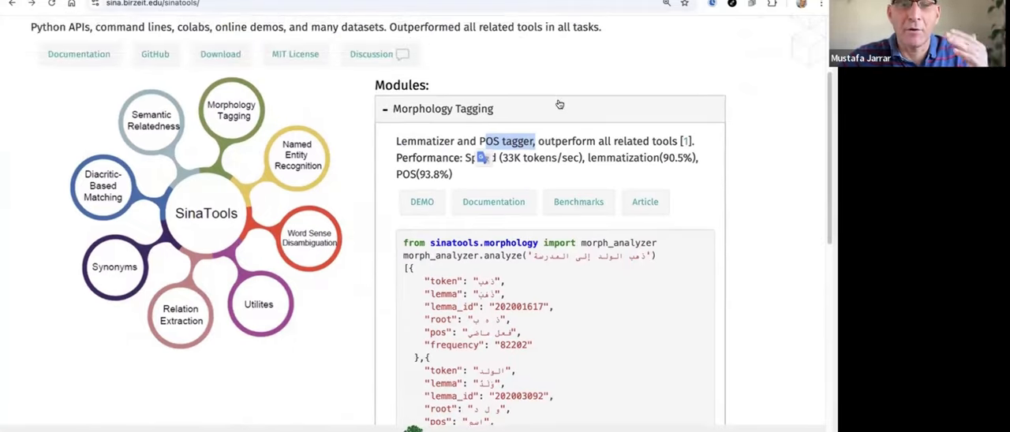
scroll(down, 3)
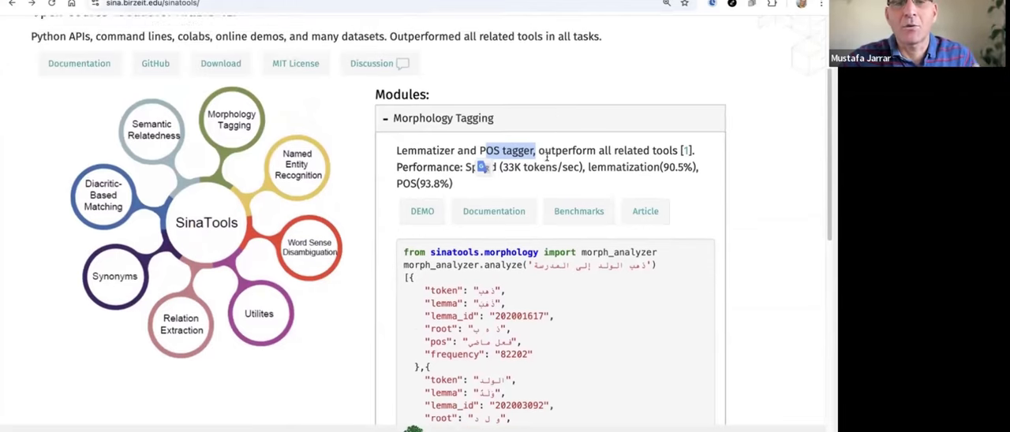
scroll(up, 3)
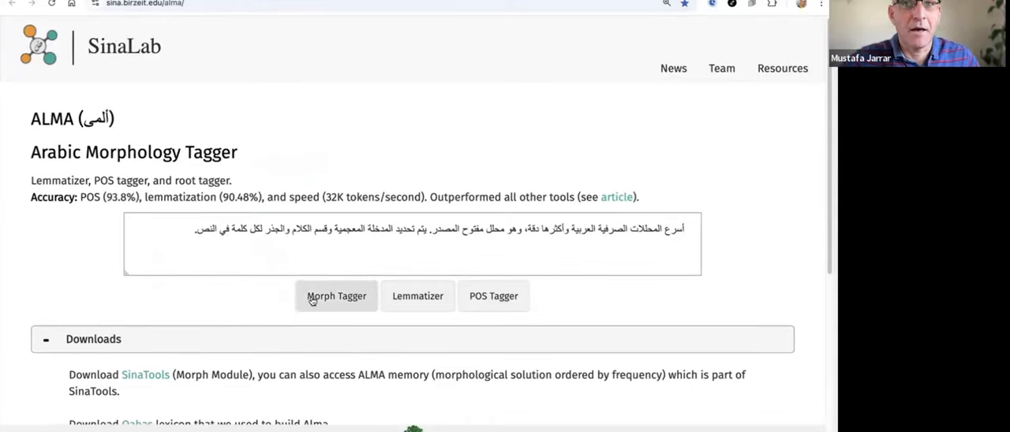
Step: Run the Morph Tagger on the sample Arabic text and review the lemma, POS and root table
click(336, 296)
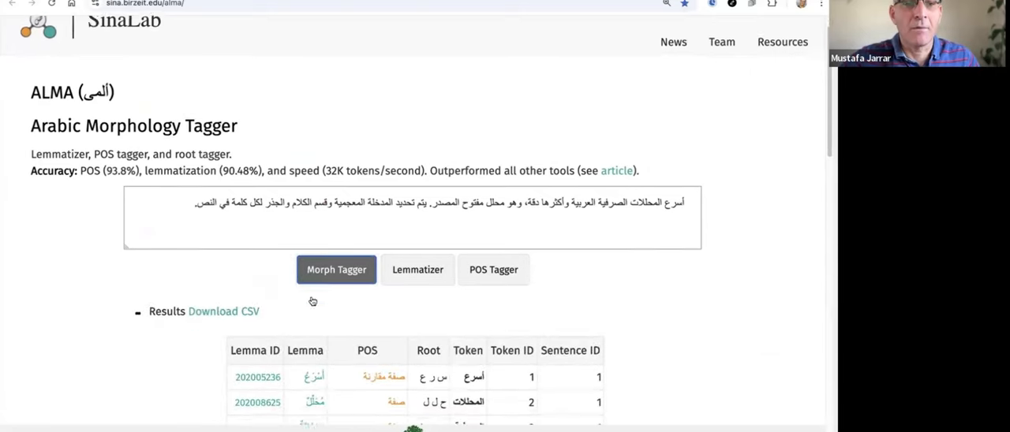
scroll(down, 3)
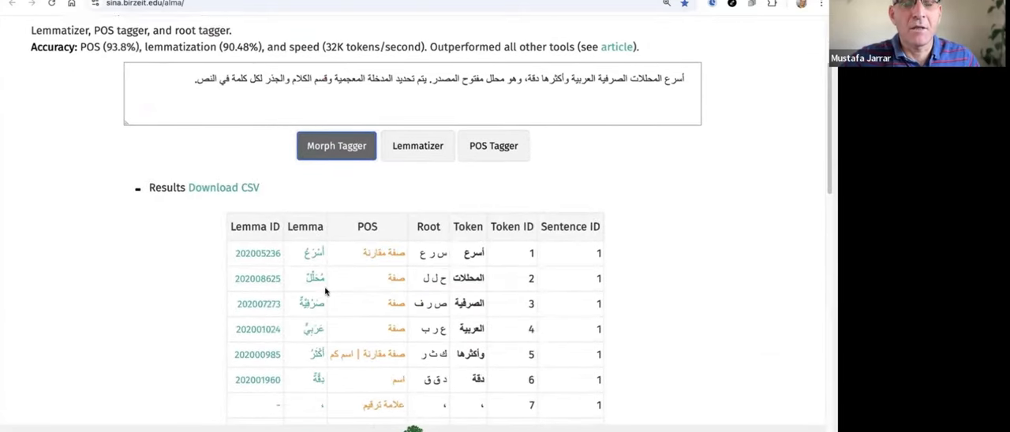
scroll(down, 3)
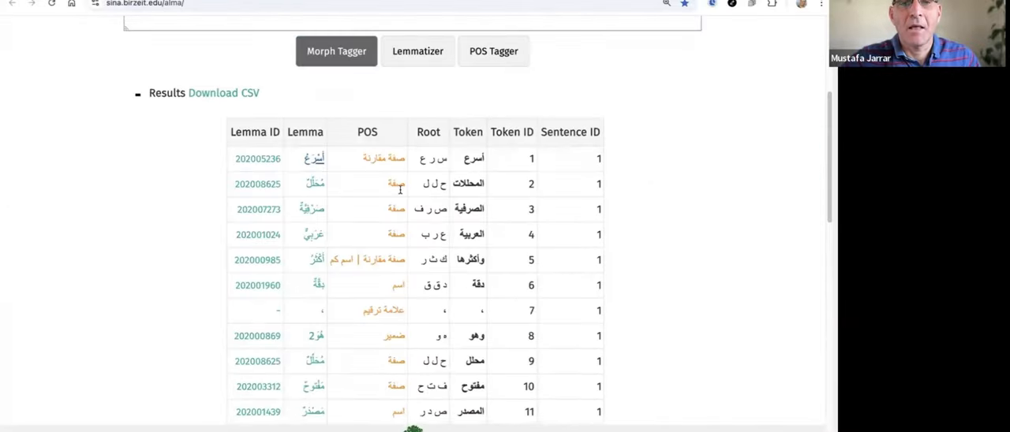
scroll(up, 3)
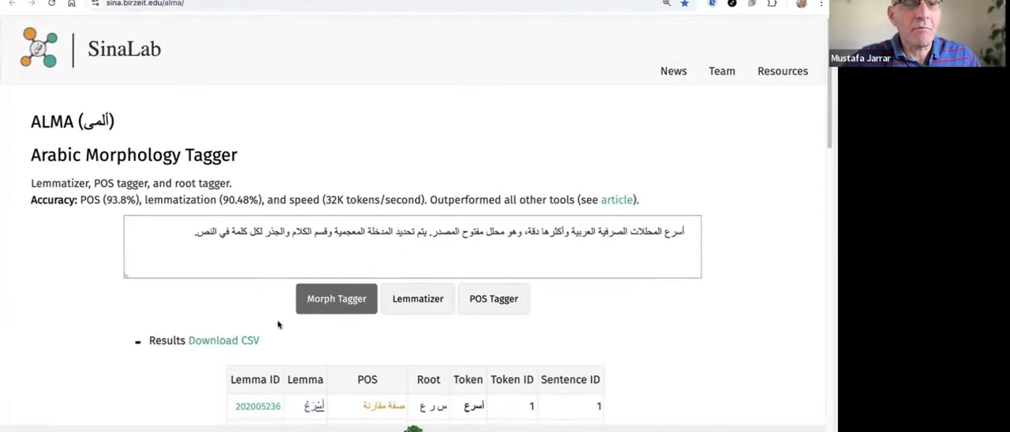
click(140, 340)
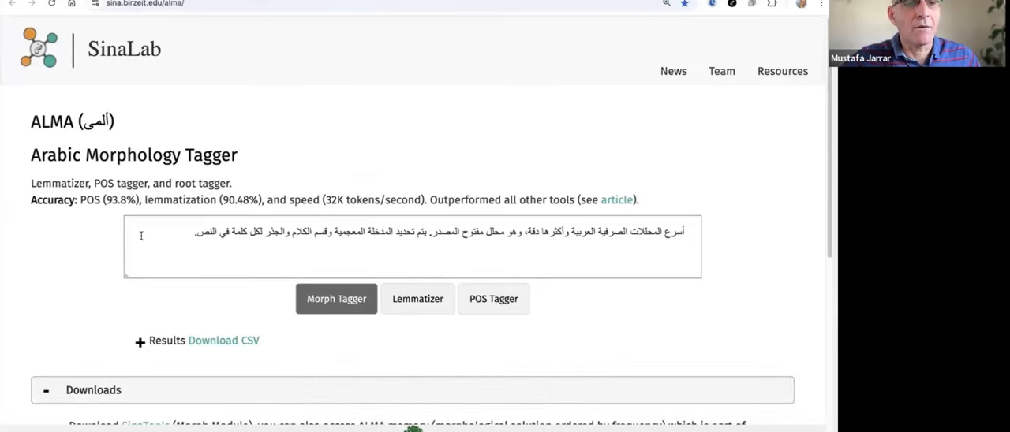
Step: Enlarge ALMA's lemmatization benchmark, browse the POS and speed tables, then return to SinaTools
scroll(down, 3)
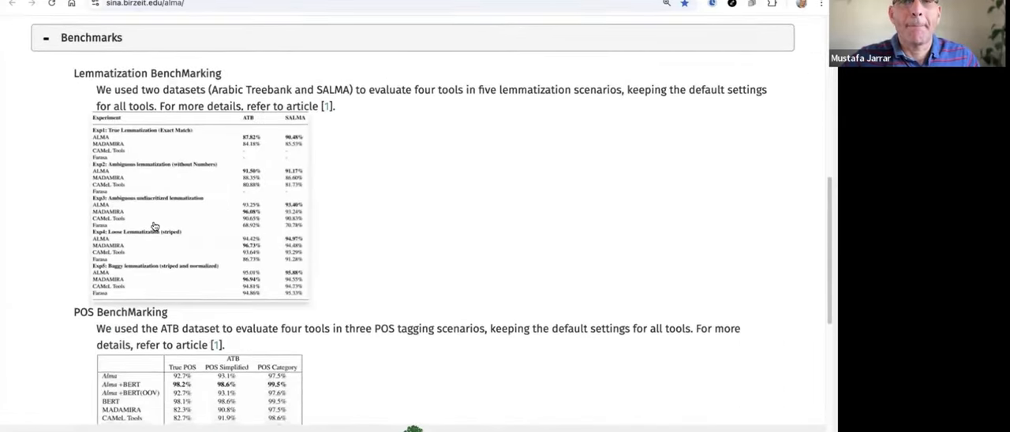
click(189, 209)
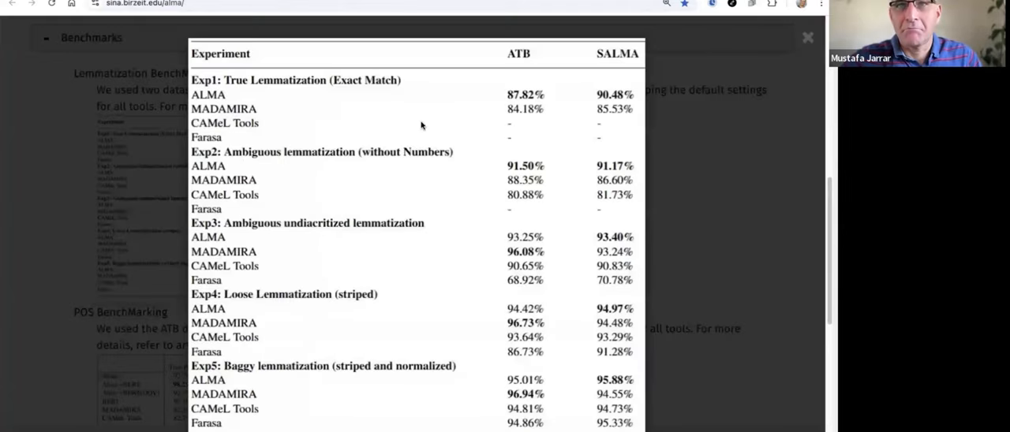
mouse_move(242, 106)
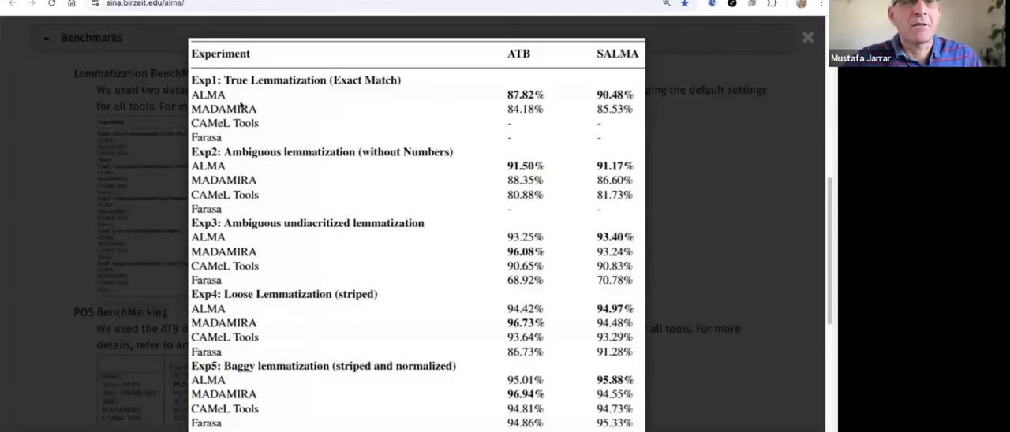
mouse_move(284, 104)
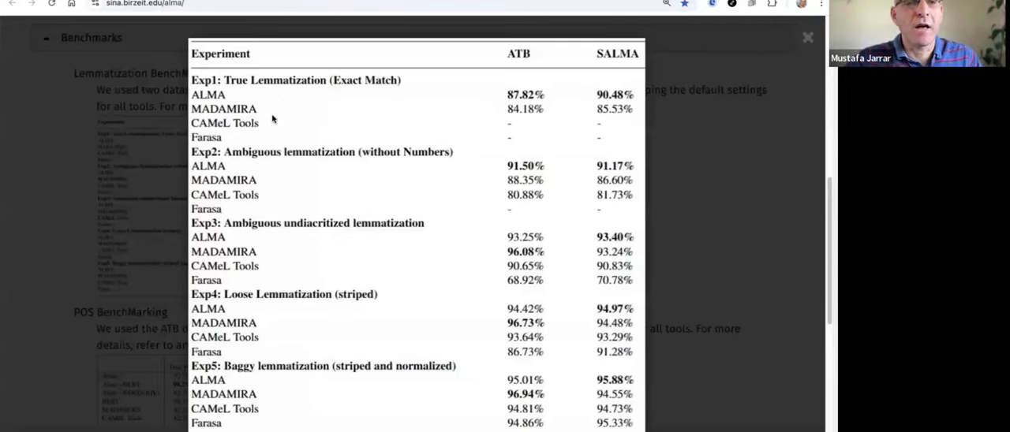
mouse_move(313, 125)
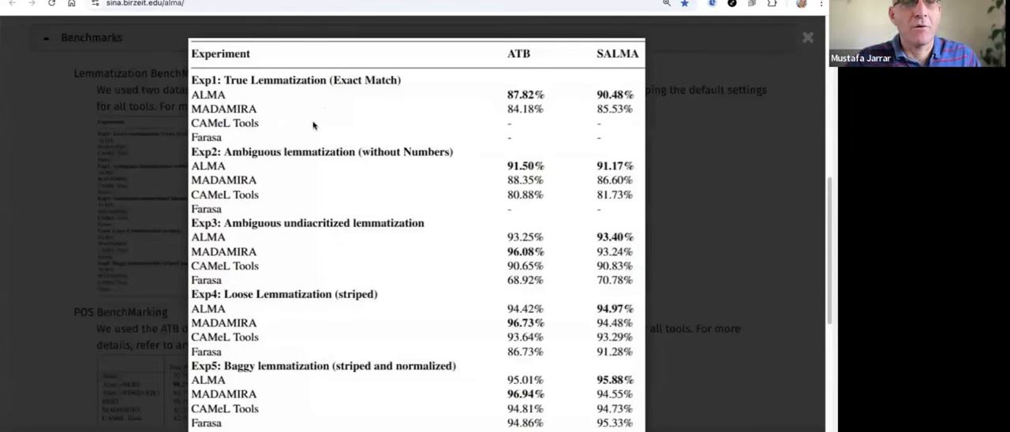
mouse_move(309, 209)
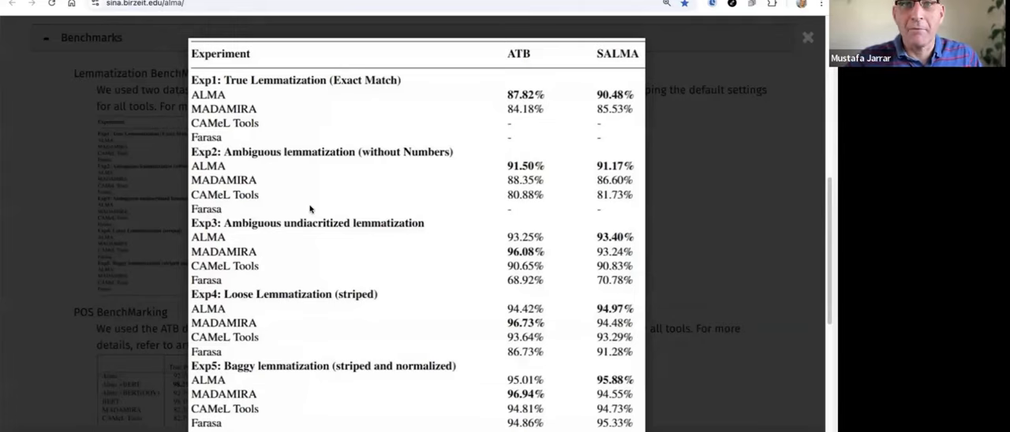
mouse_move(714, 200)
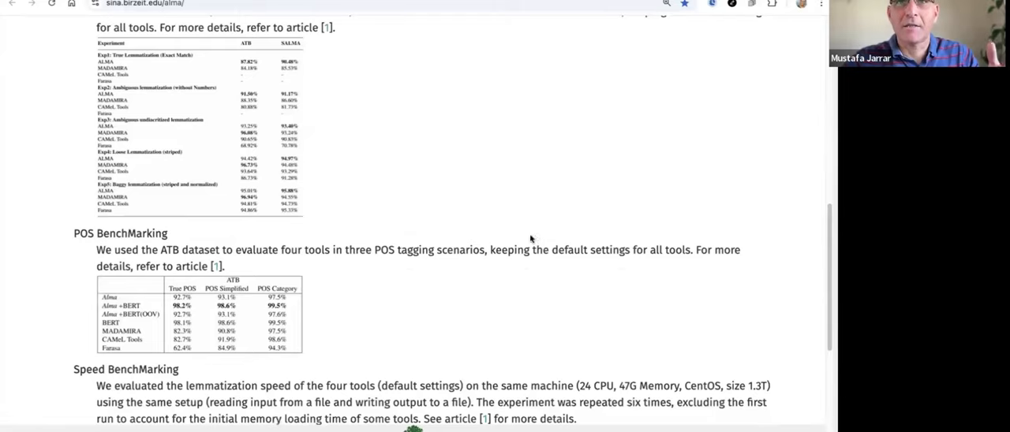
scroll(down, 3)
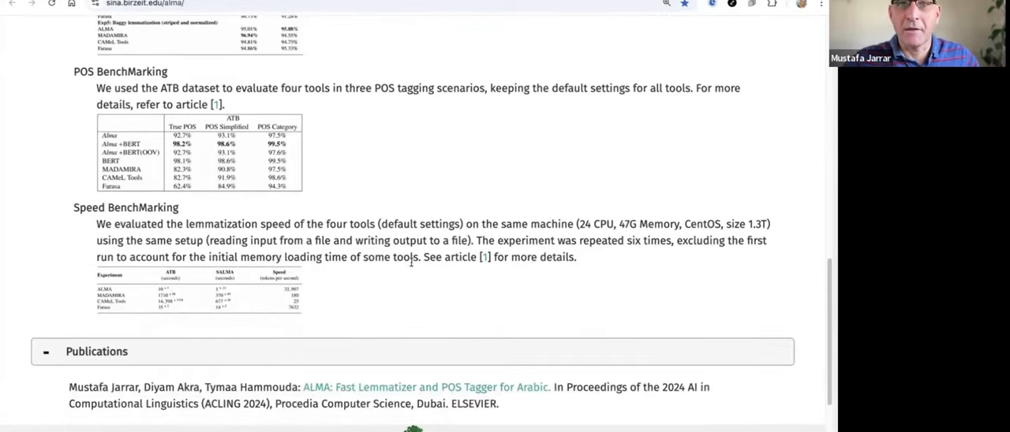
scroll(up, 3)
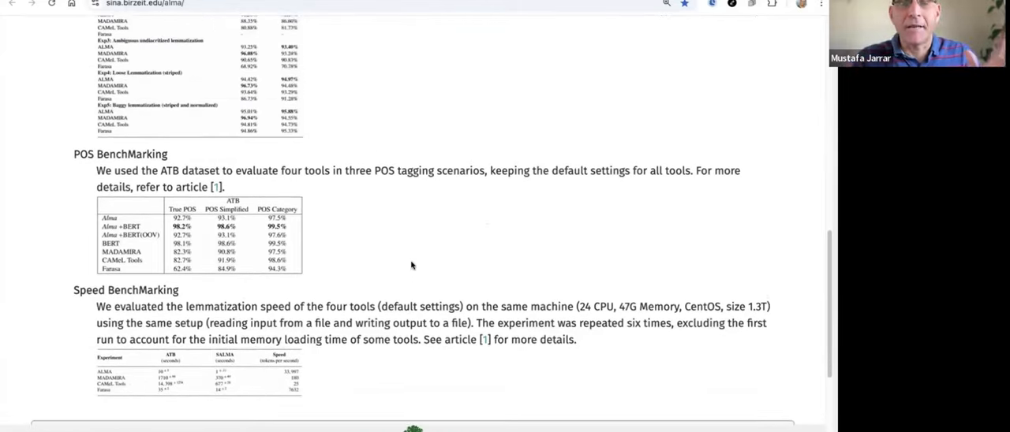
click(198, 30)
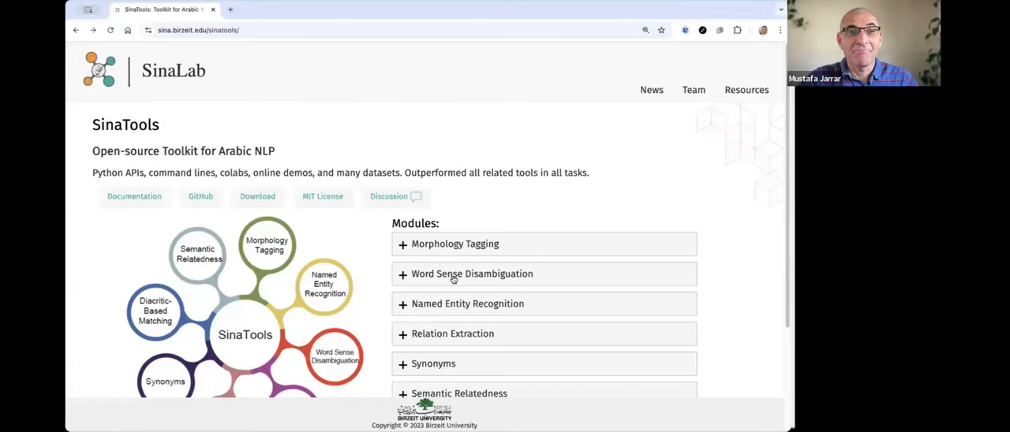
Step: Expand the Word Sense Disambiguation module and scroll through its details
click(471, 274)
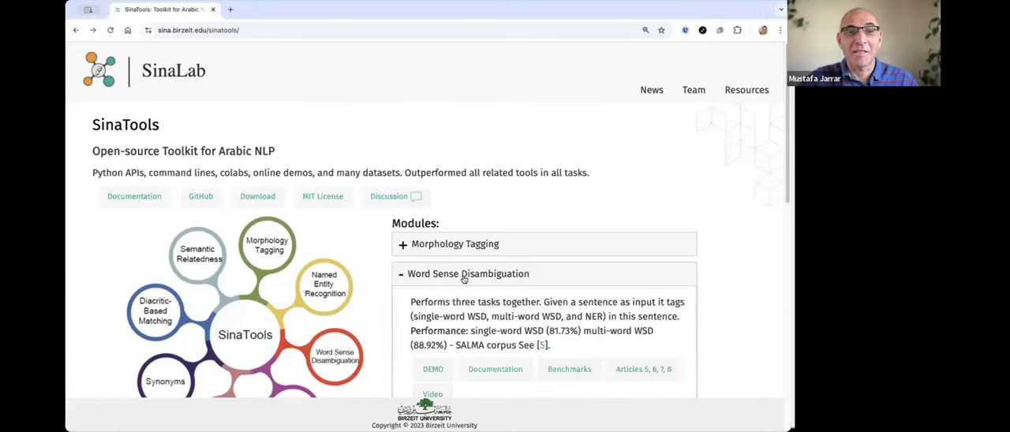
scroll(down, 3)
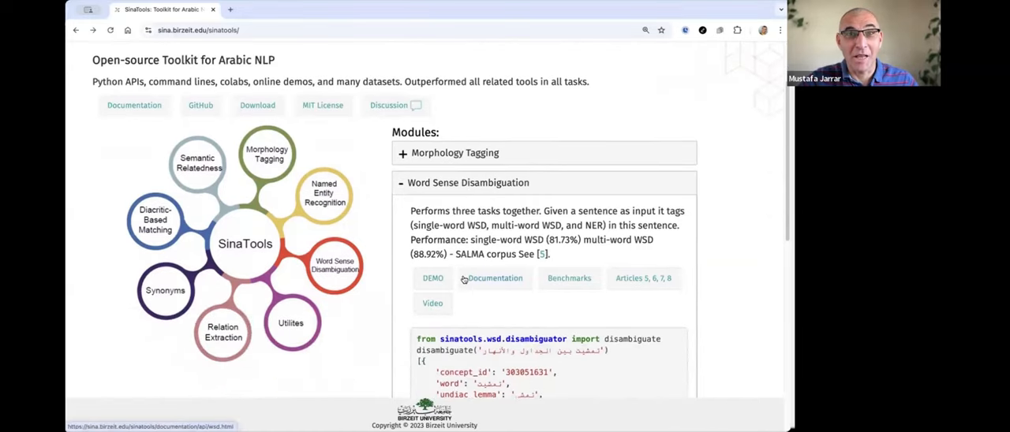
scroll(down, 3)
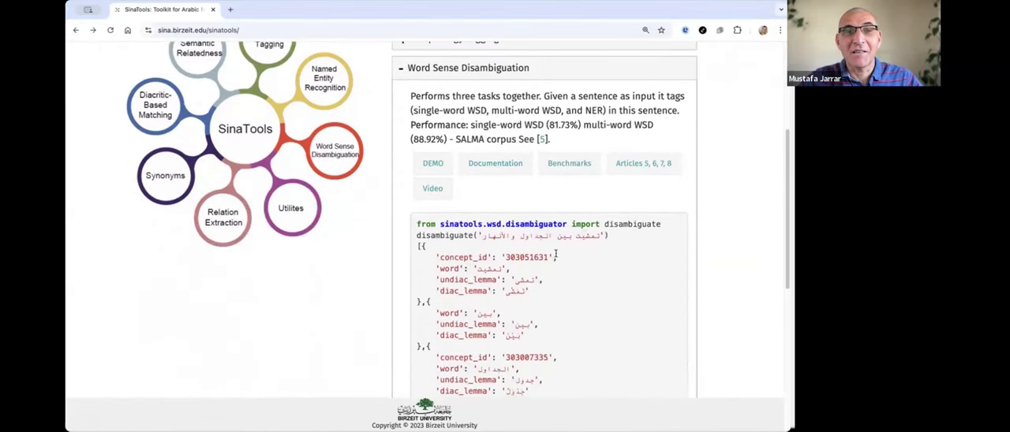
scroll(up, 3)
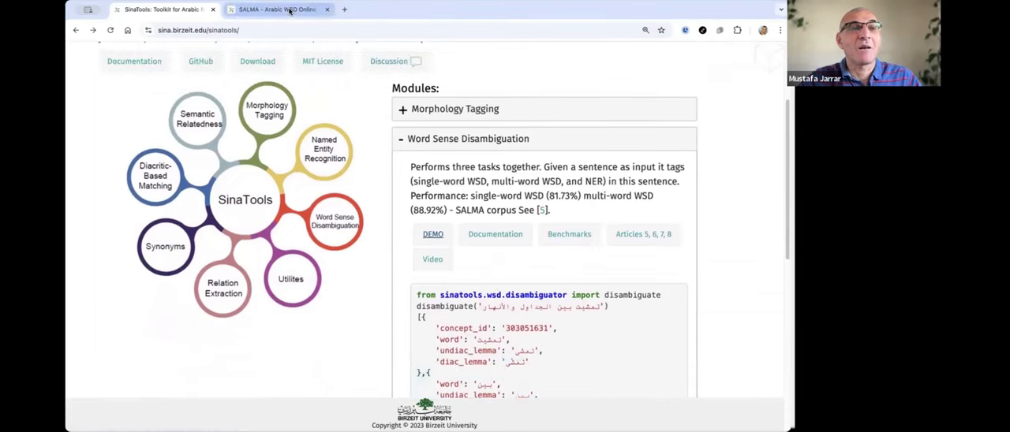
Step: Open the SALMA WSD demo and the sinatools.wsd documentation in new tabs
click(494, 233)
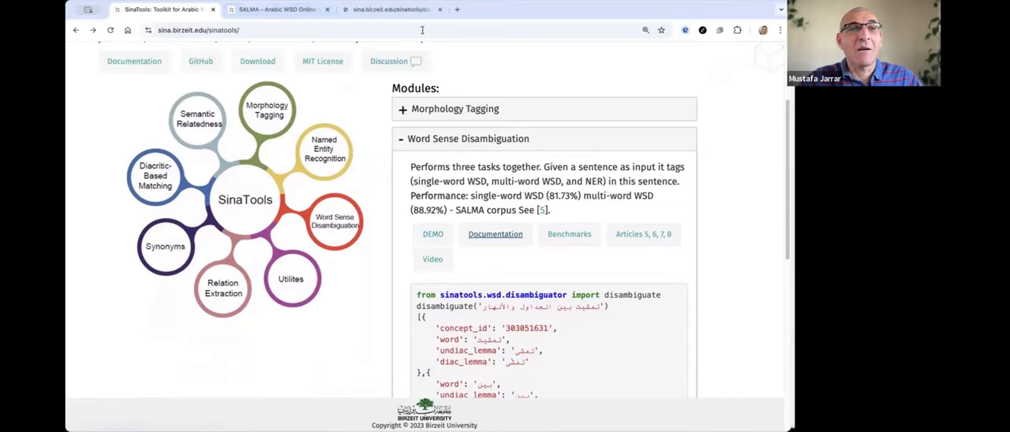
click(495, 234)
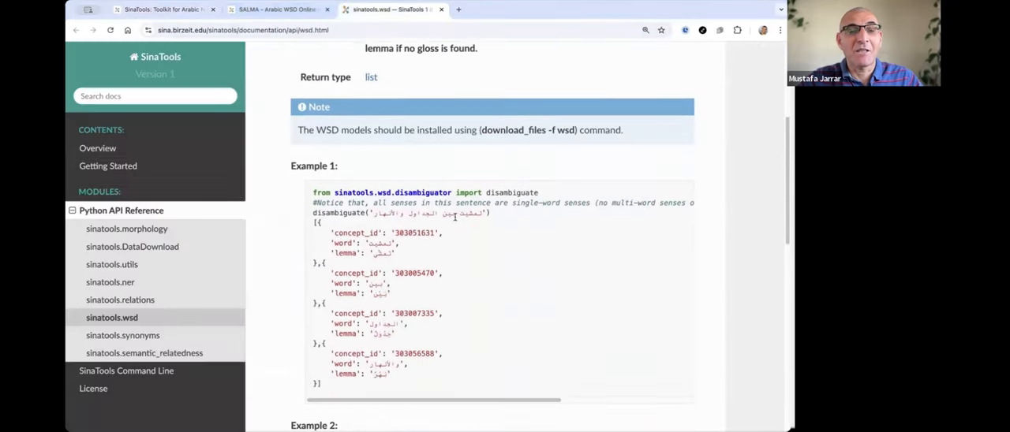
scroll(up, 3)
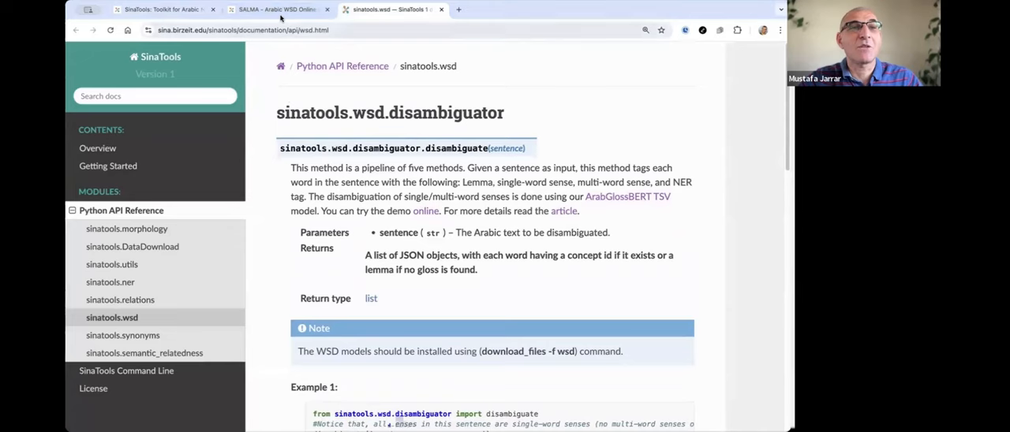
Step: Switch to the SALMA – Arabic WSD Online tab and scroll down to the WSD button
click(276, 9)
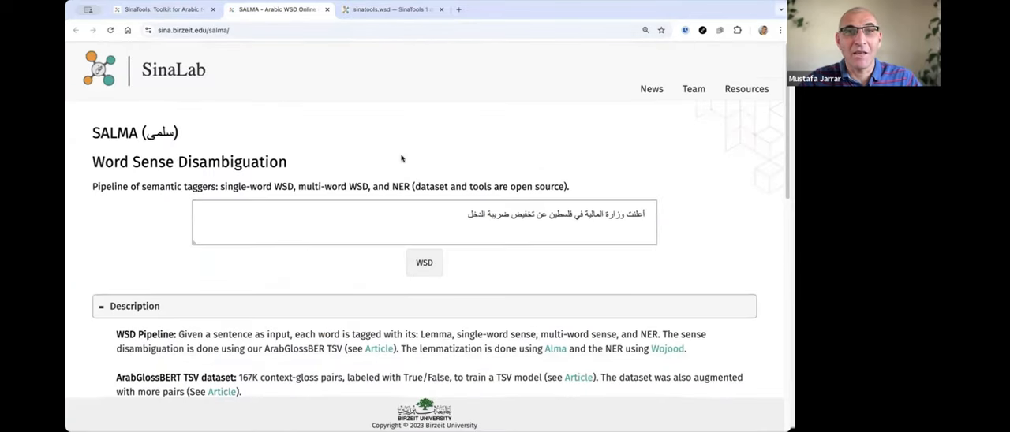
scroll(down, 3)
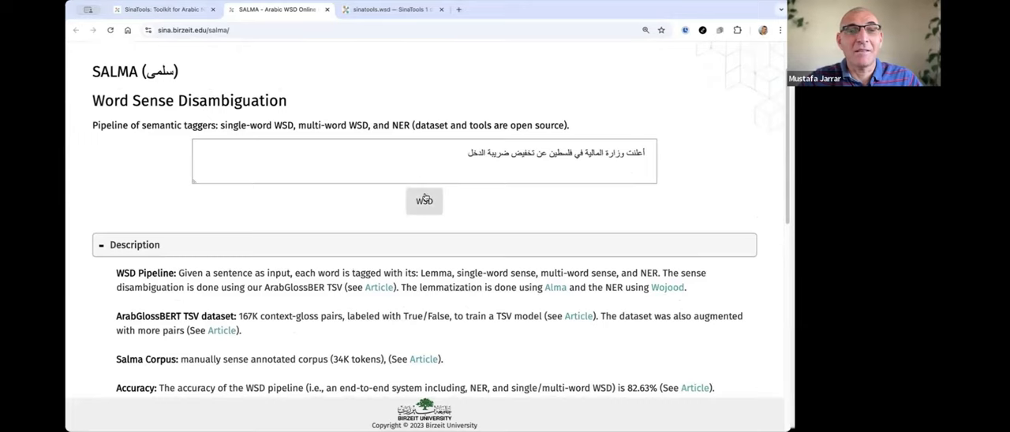
scroll(down, 3)
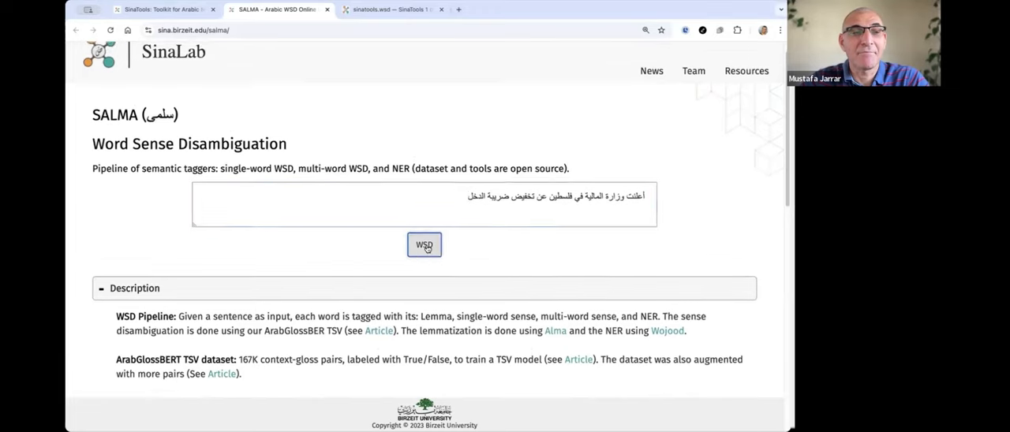
Step: Run WSD on the sample sentence and review token glosses, concept IDs, lemmas and description
click(425, 245)
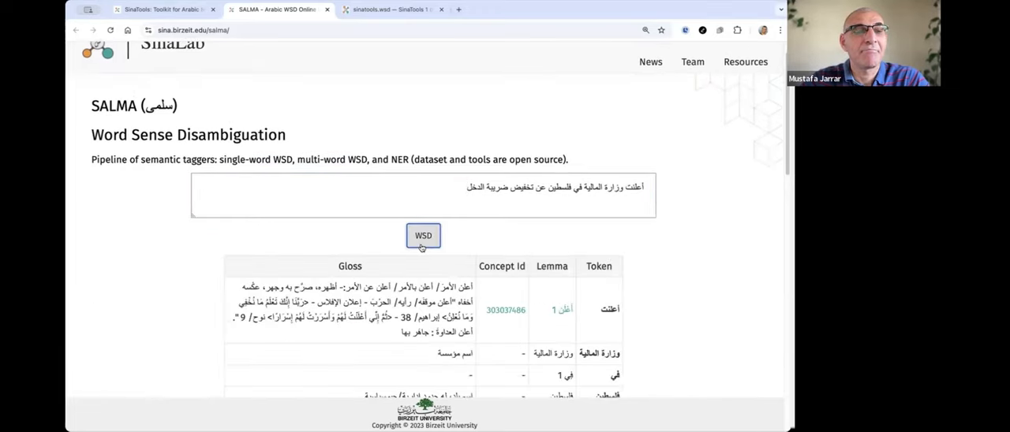
scroll(down, 3)
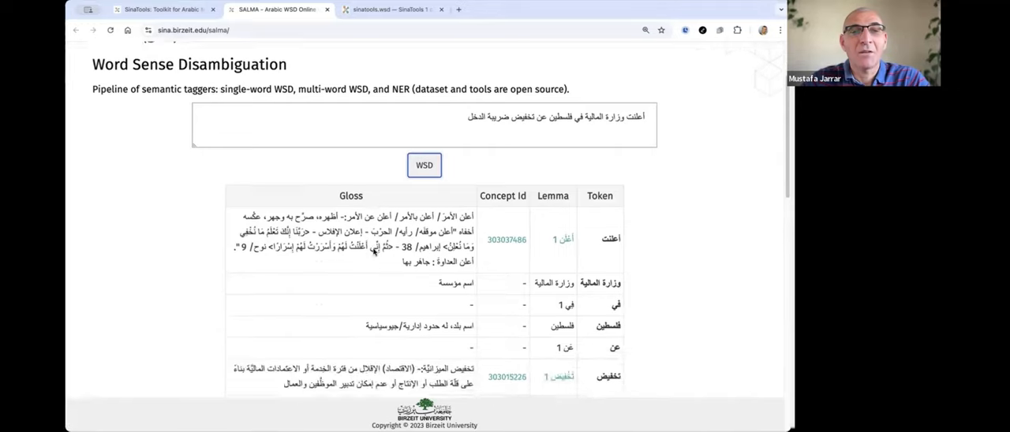
scroll(up, 3)
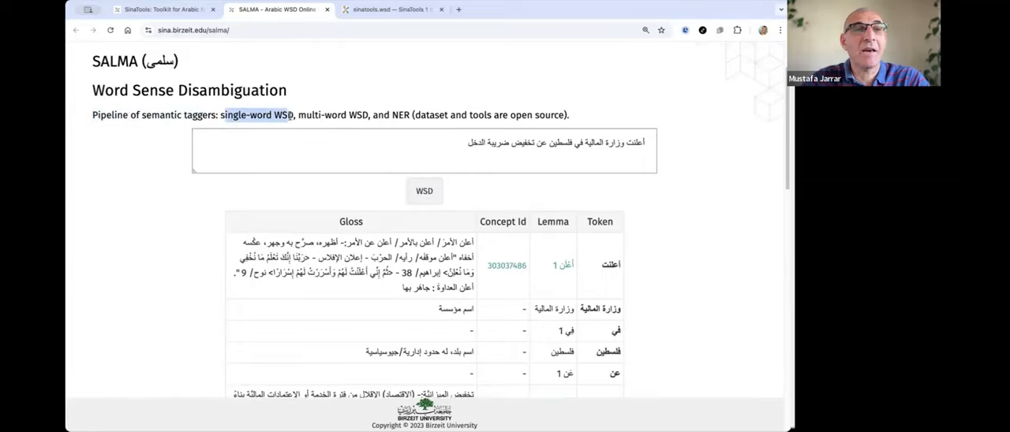
scroll(up, 3)
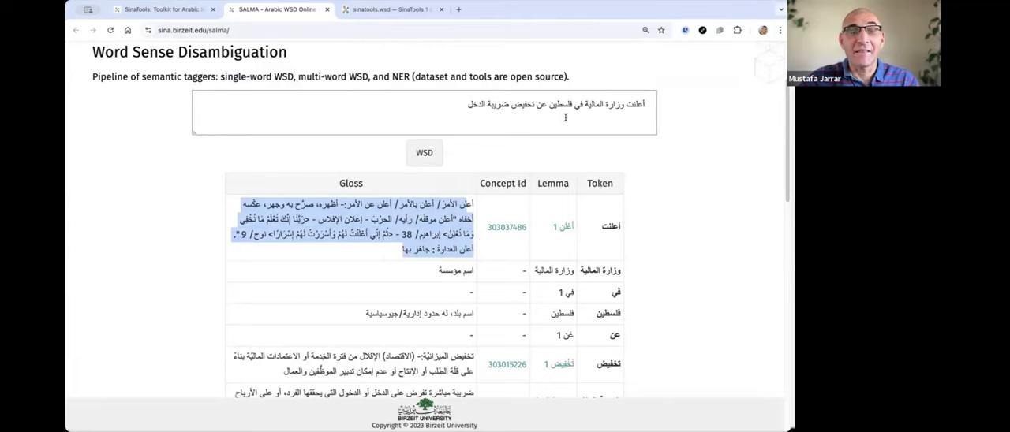
scroll(down, 3)
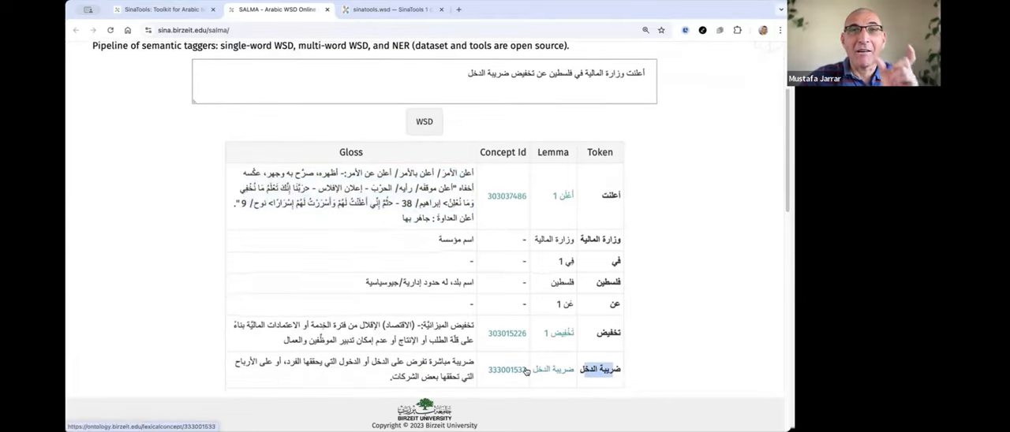
scroll(up, 3)
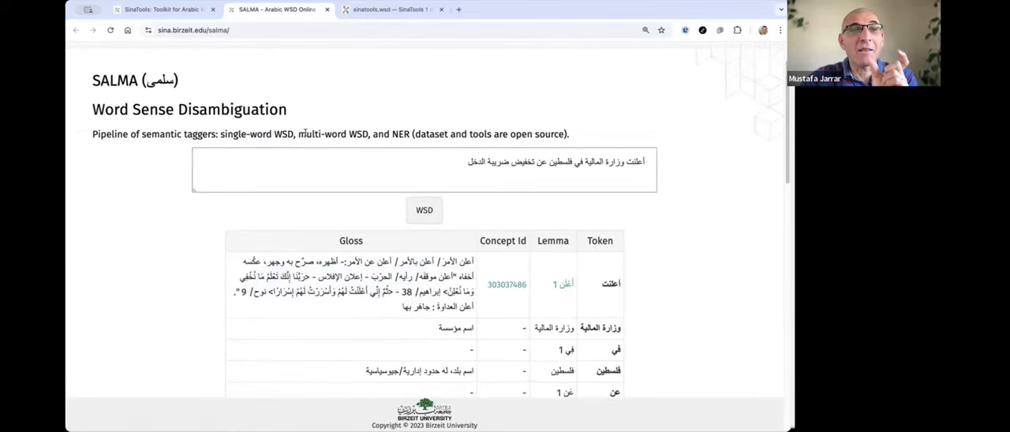
scroll(down, 3)
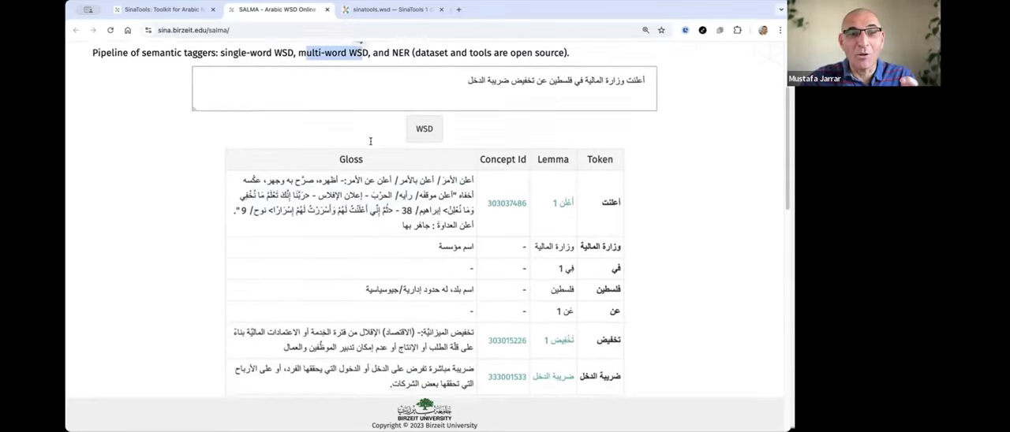
scroll(up, 3)
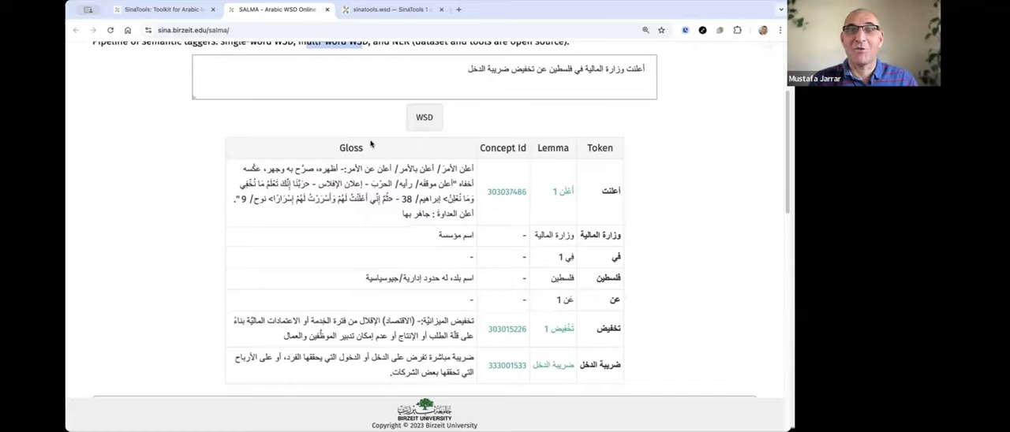
scroll(up, 3)
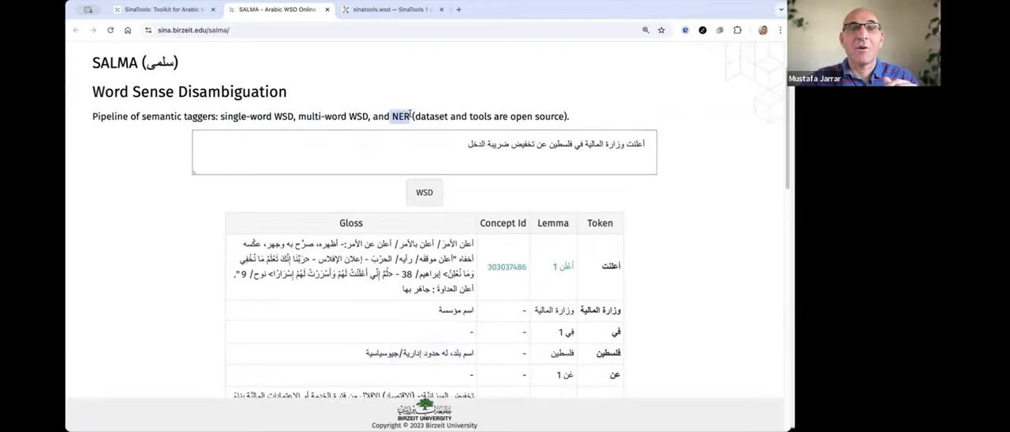
mouse_move(407, 103)
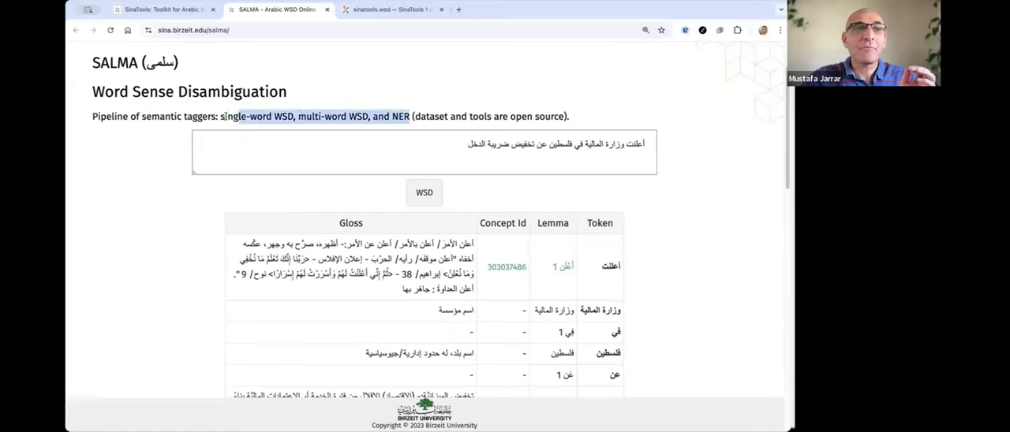
scroll(down, 3)
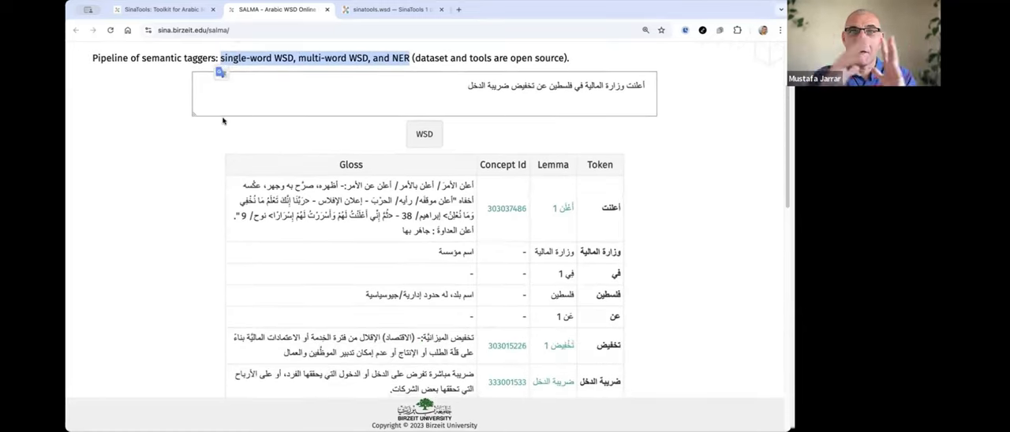
scroll(down, 3)
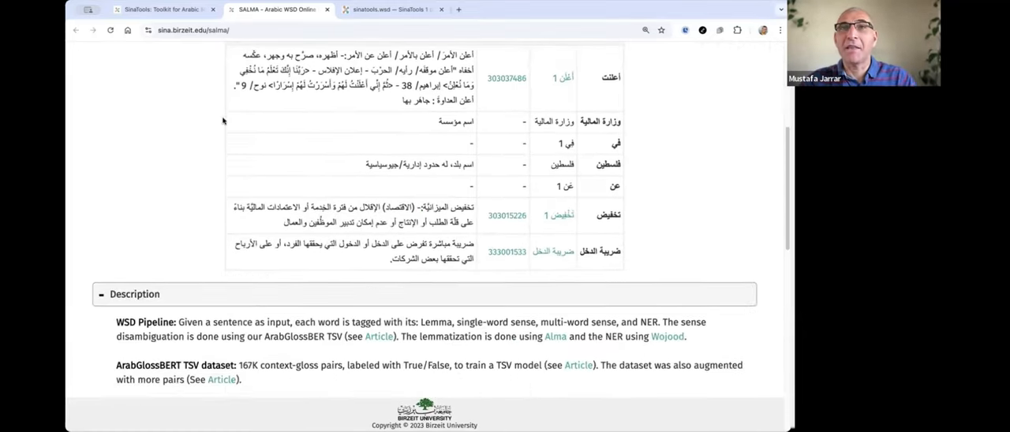
mouse_move(234, 266)
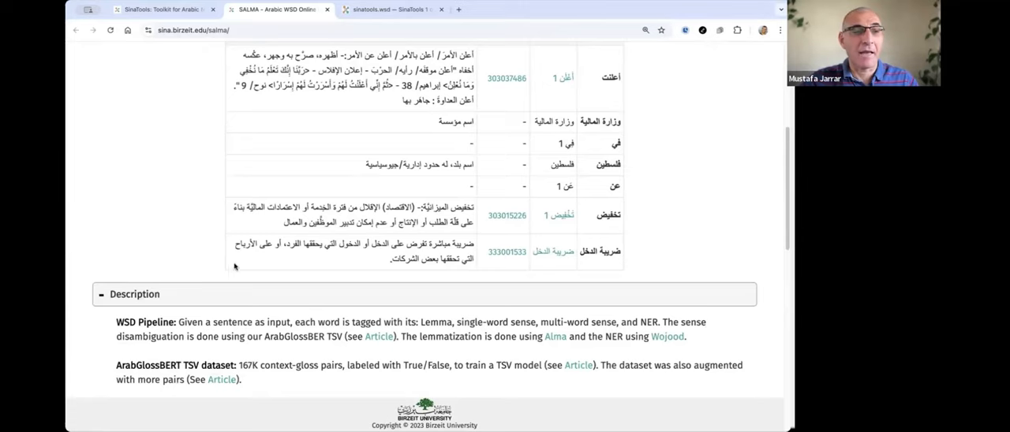
scroll(down, 3)
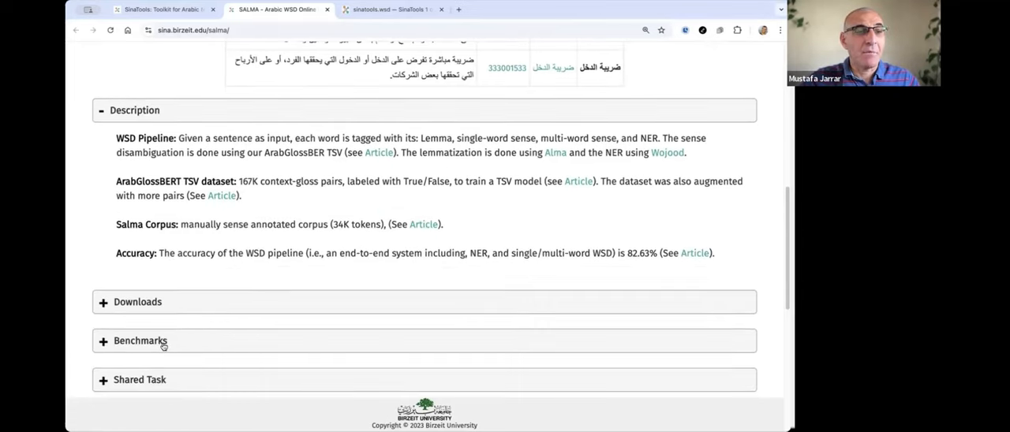
Step: Expand Benchmarks to show NER, multi-word and single-word accuracies, then scroll back up
click(140, 340)
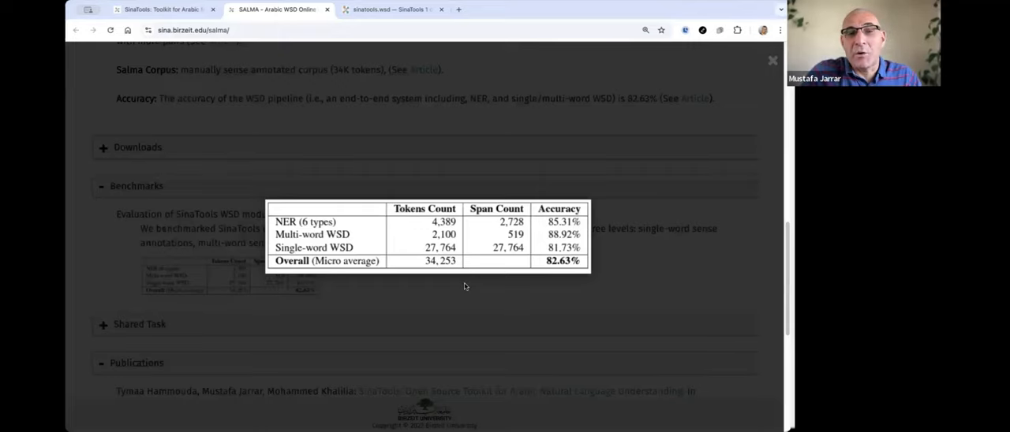
mouse_move(469, 309)
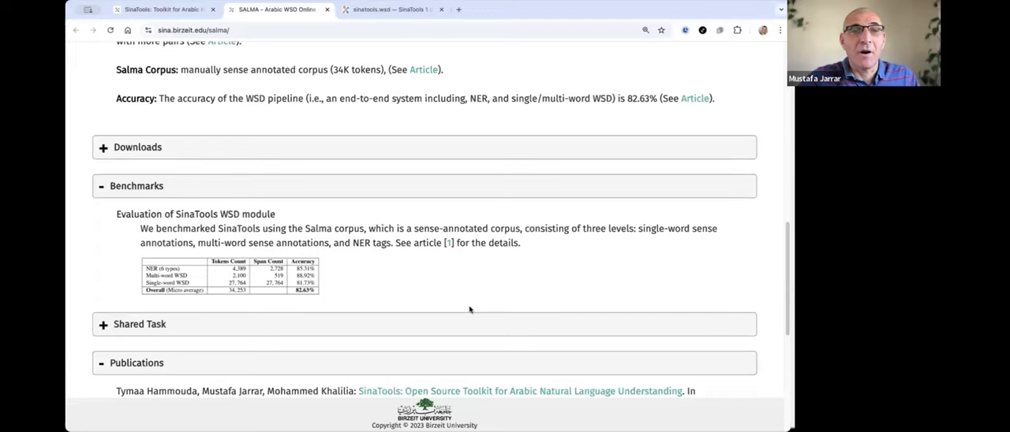
scroll(up, 3)
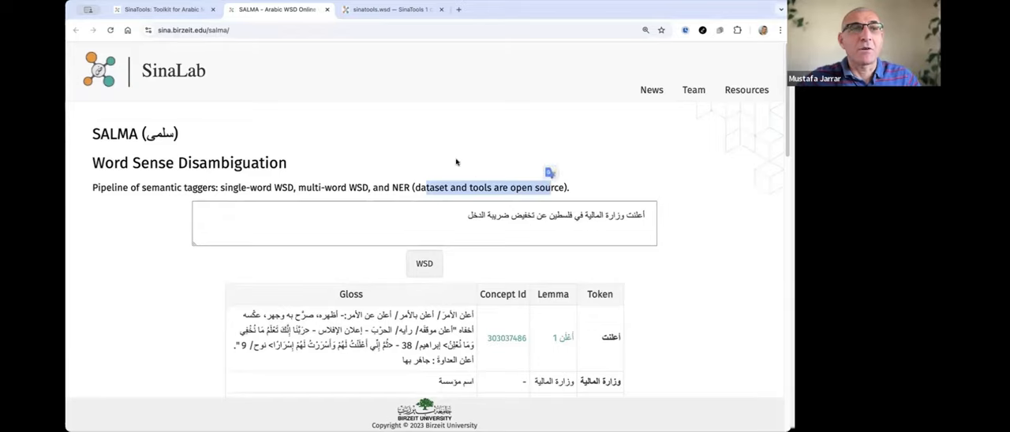
Step: Close the SALMA tab and expand Named Entity Recognition's nested/flat figures and sample output
click(158, 9)
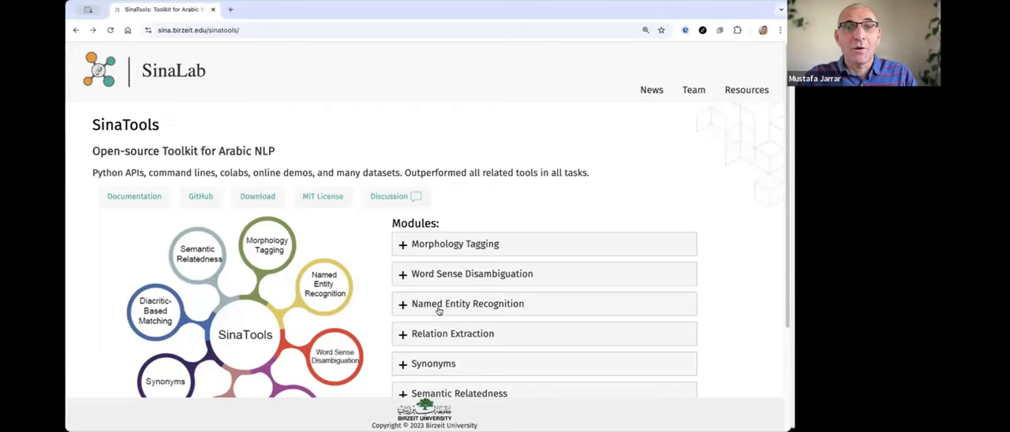
mouse_move(513, 313)
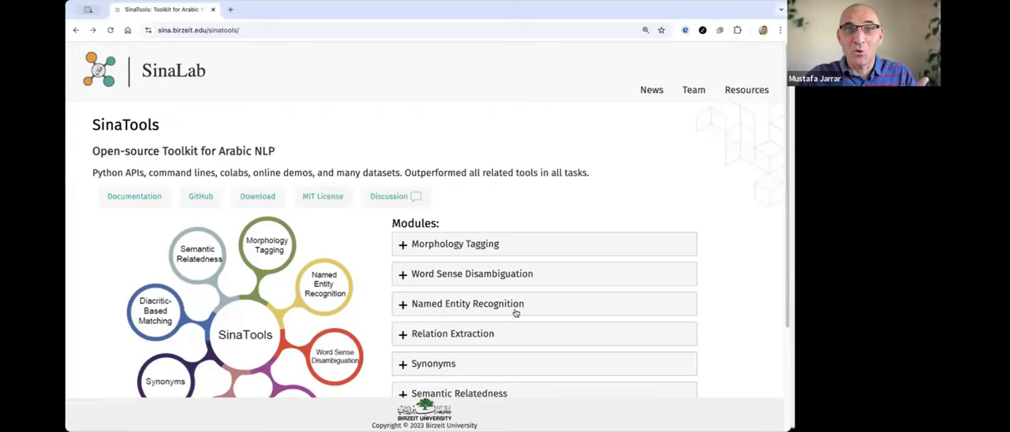
click(467, 304)
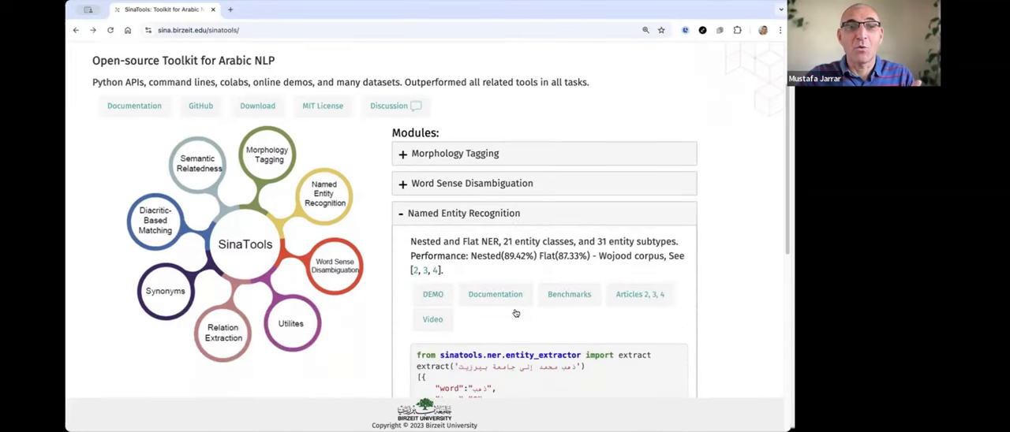
scroll(down, 3)
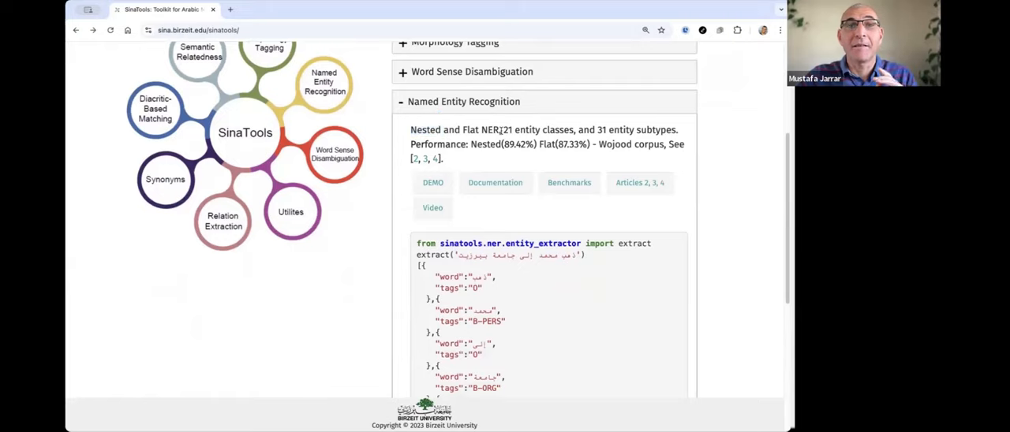
double_click(536, 129)
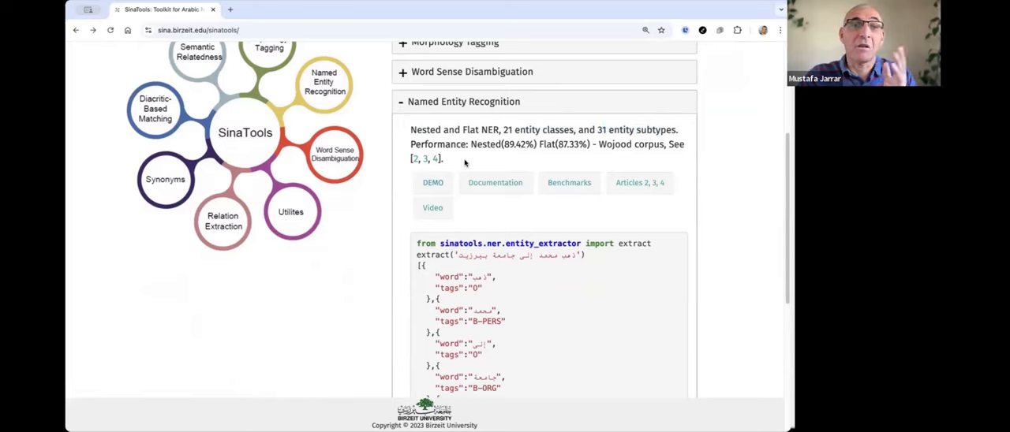
Step: Run the Wojood NER demo to tag ORG, PERS, DATE and MONEY entities in the sample Arabic sentences
click(432, 183)
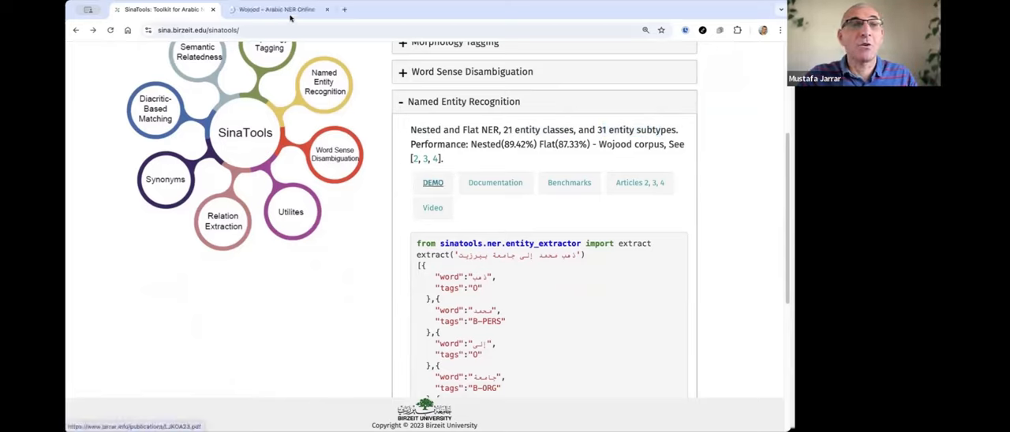
click(275, 10)
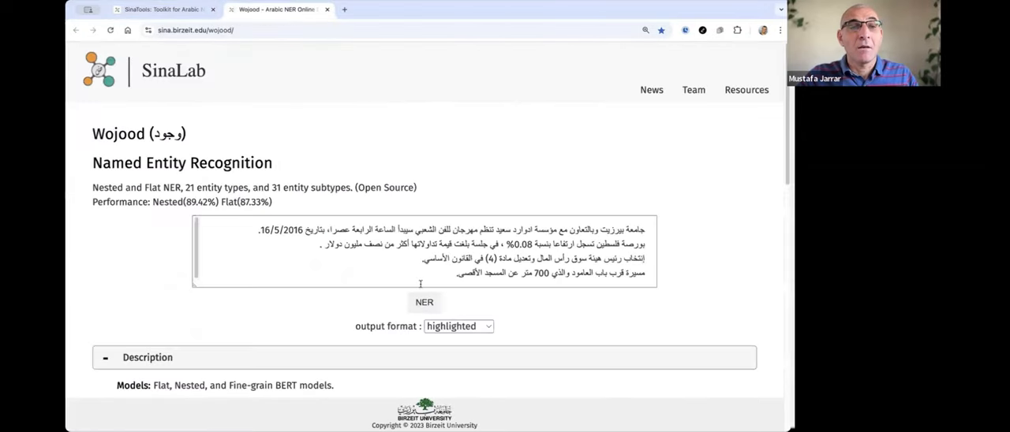
click(424, 302)
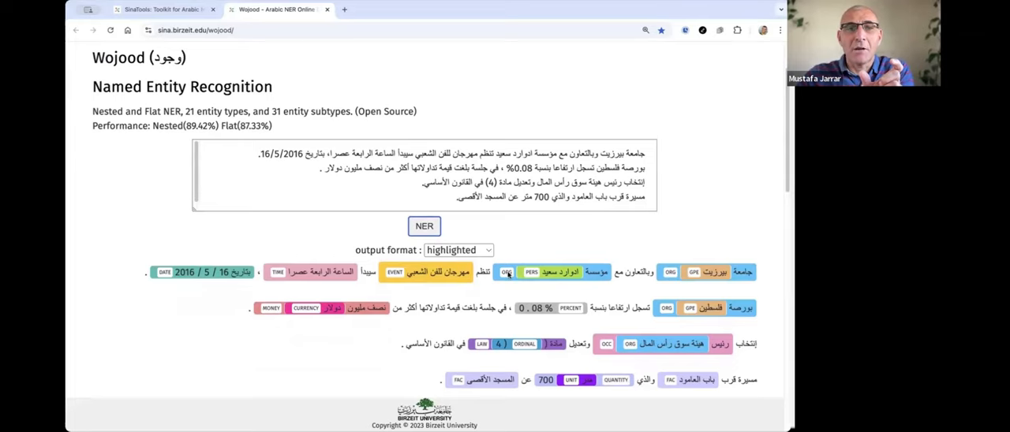
Step: Review the Wojood Description, Downloads and Benchmarks sections, collapsing the downloads list
scroll(down, 3)
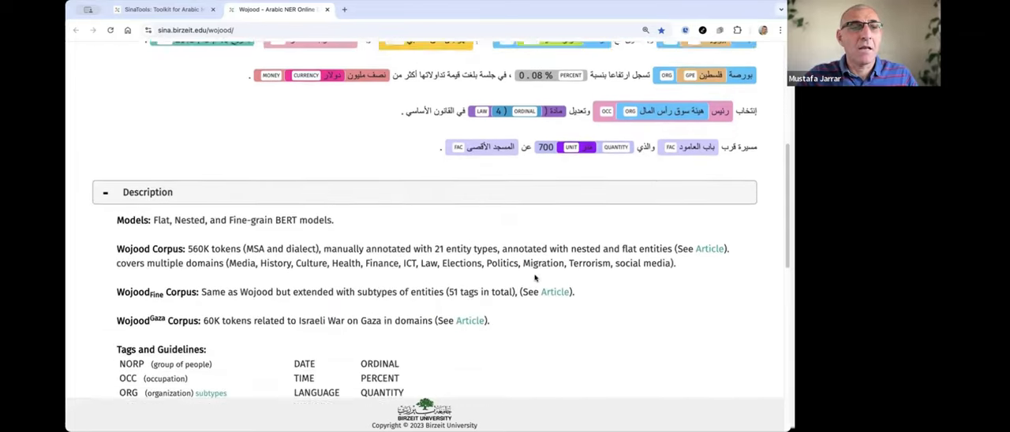
scroll(down, 3)
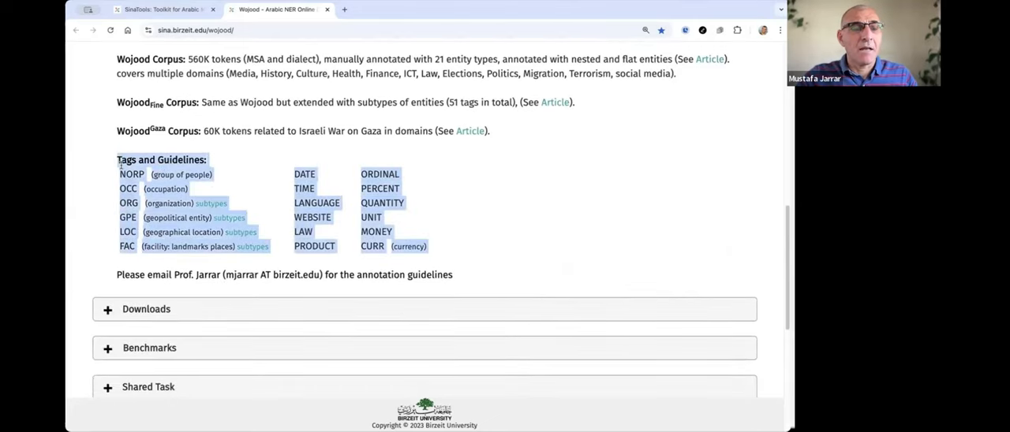
scroll(down, 3)
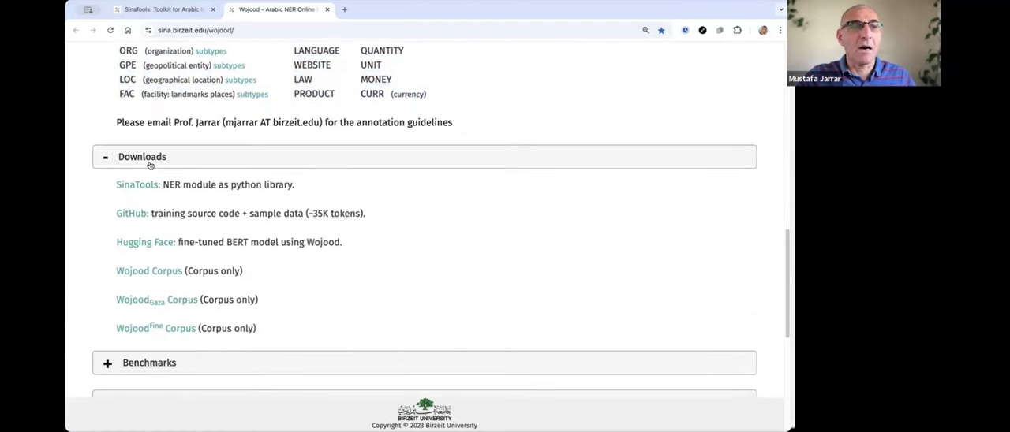
click(145, 156)
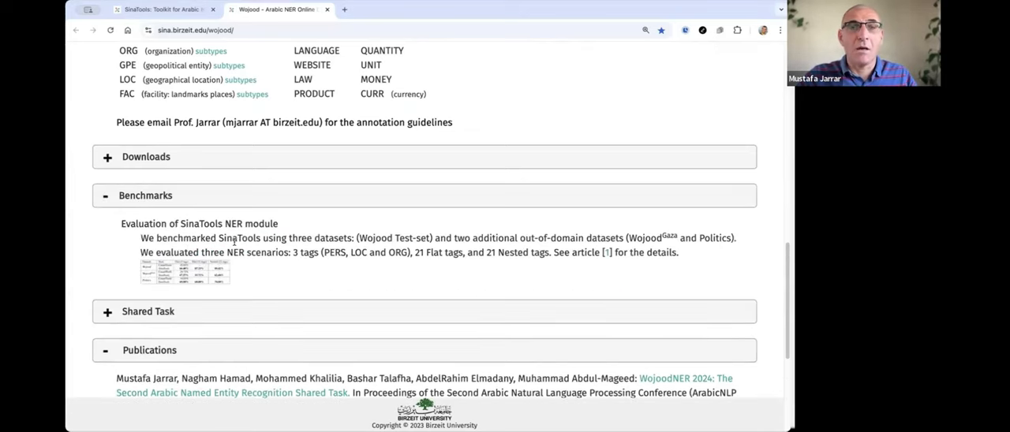
scroll(up, 3)
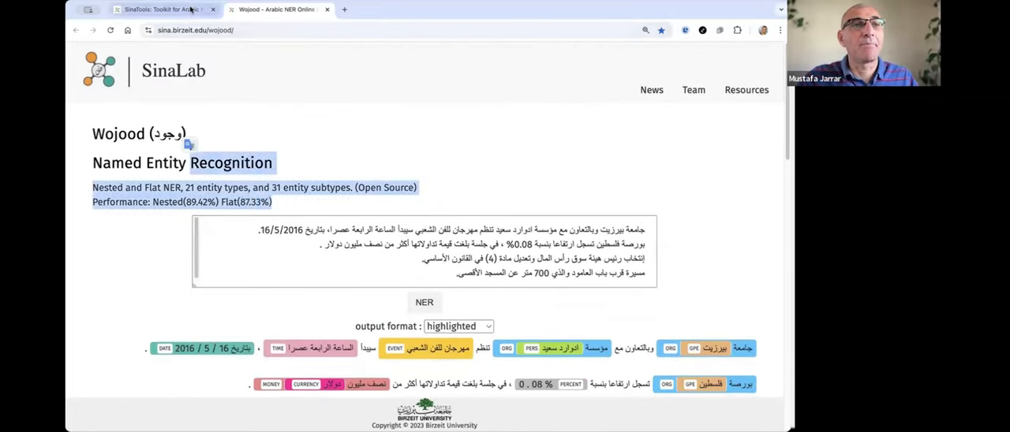
mouse_move(158, 8)
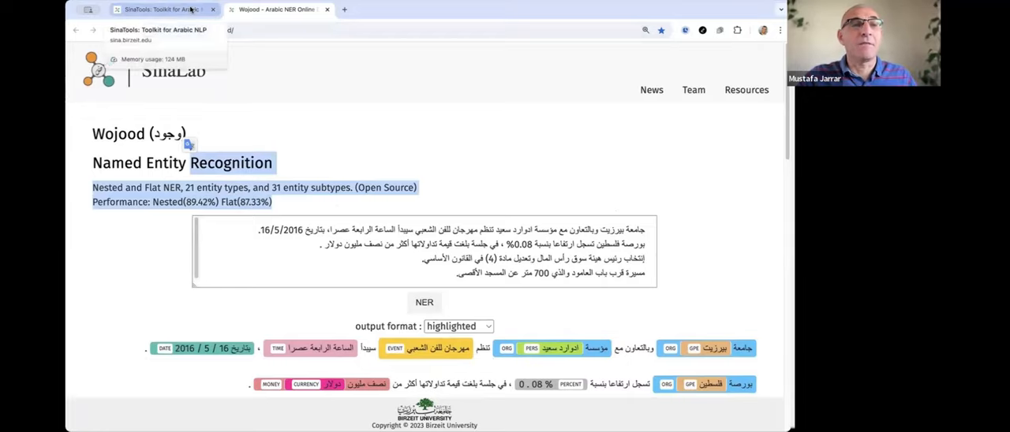
Step: Return to the SinaTools toolkit page and open the Relation Extraction online demo with its sample sentence
click(158, 9)
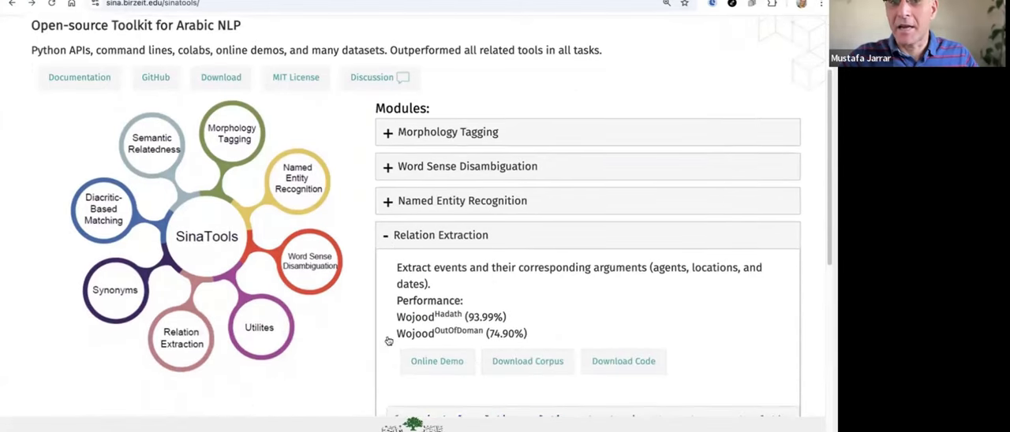
scroll(down, 3)
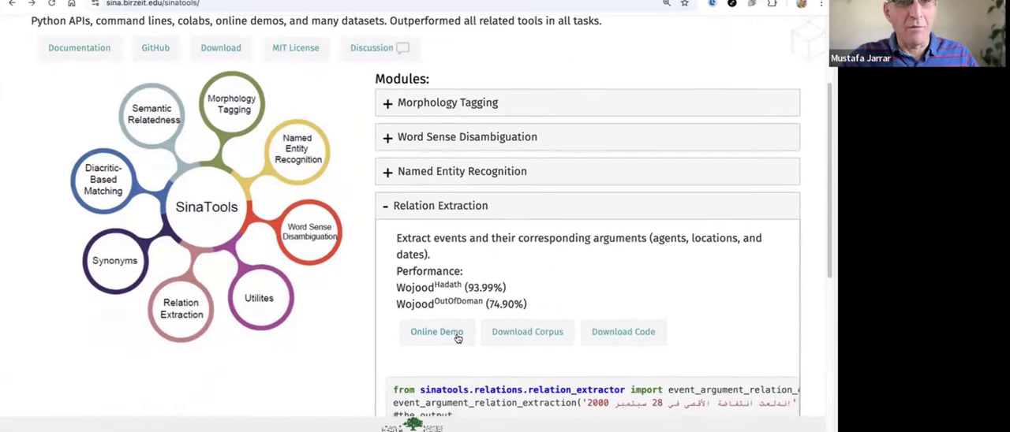
click(436, 331)
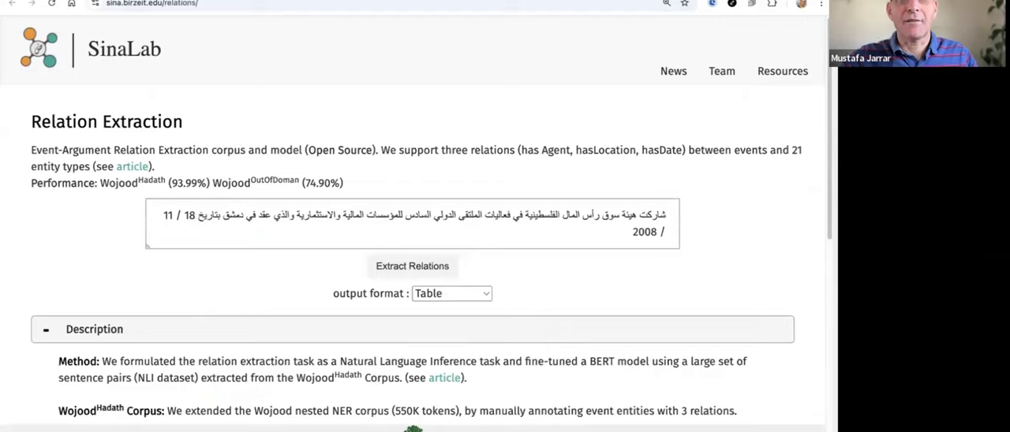
mouse_move(388, 53)
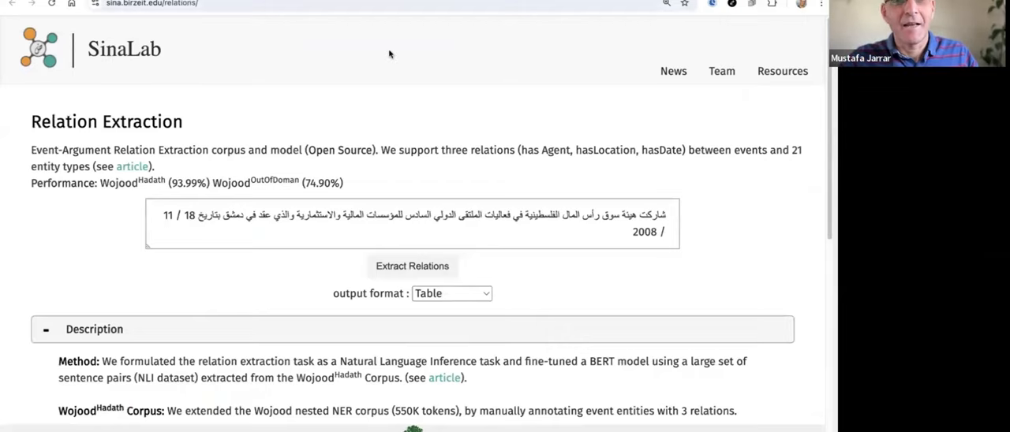
mouse_move(379, 192)
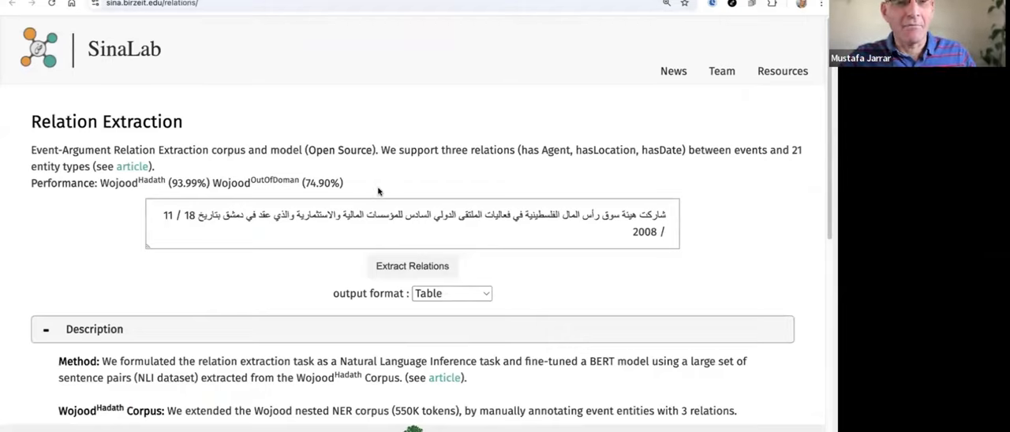
mouse_move(412, 265)
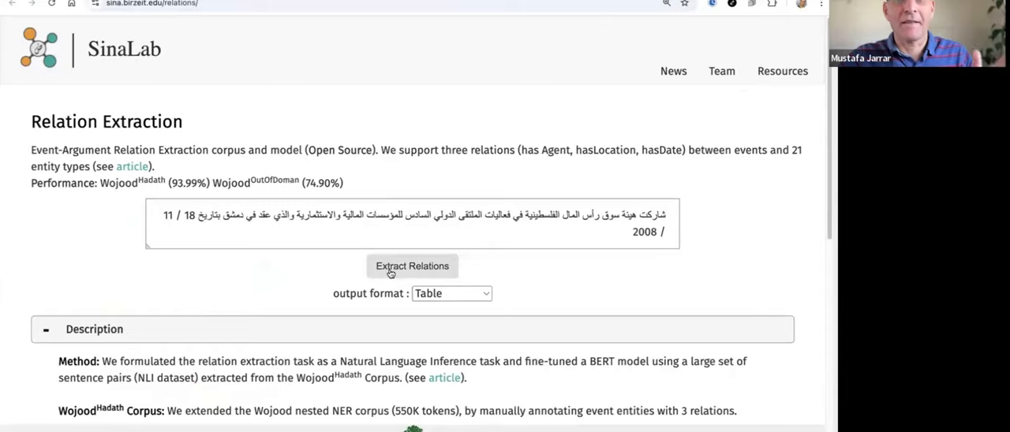
click(412, 265)
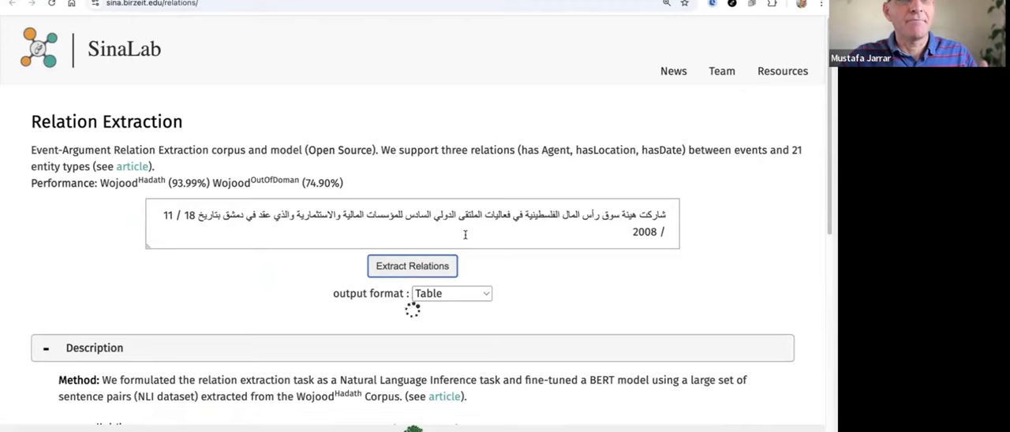
click(412, 266)
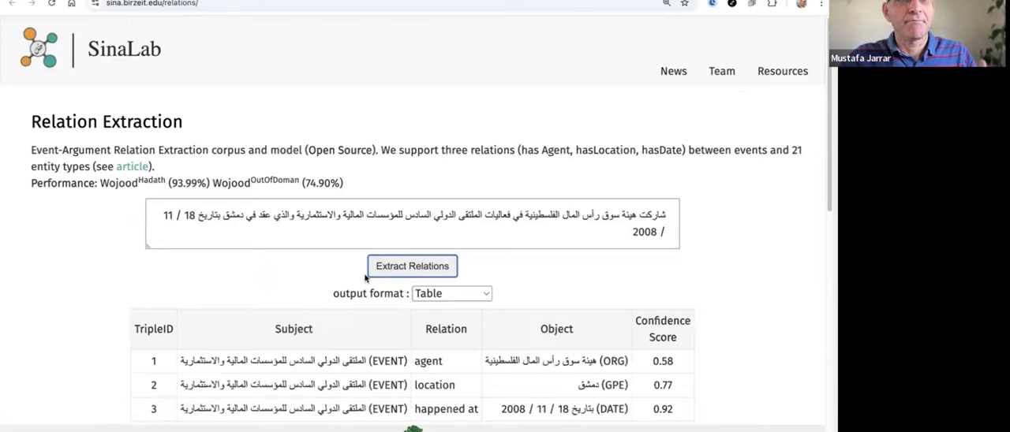
scroll(down, 3)
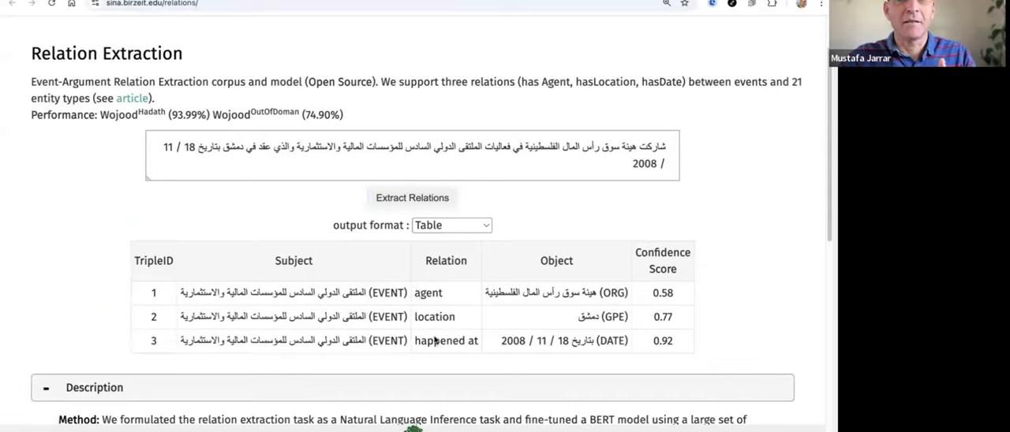
mouse_move(433, 327)
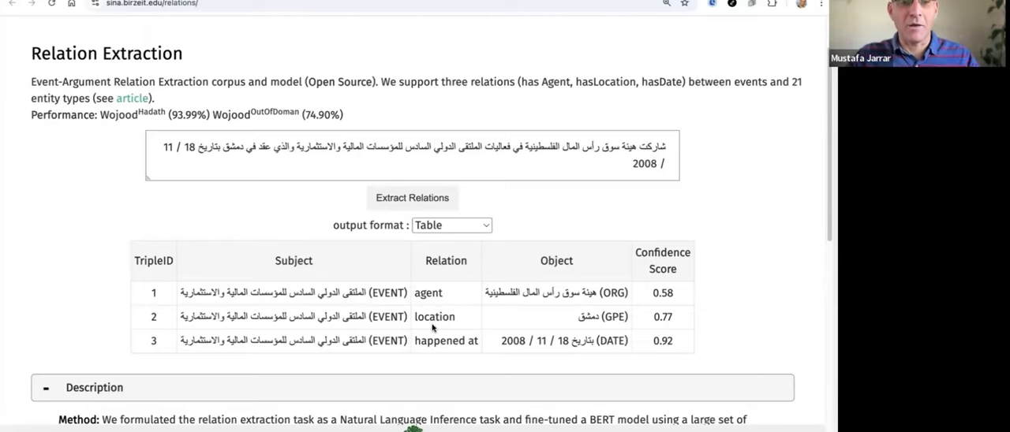
scroll(down, 3)
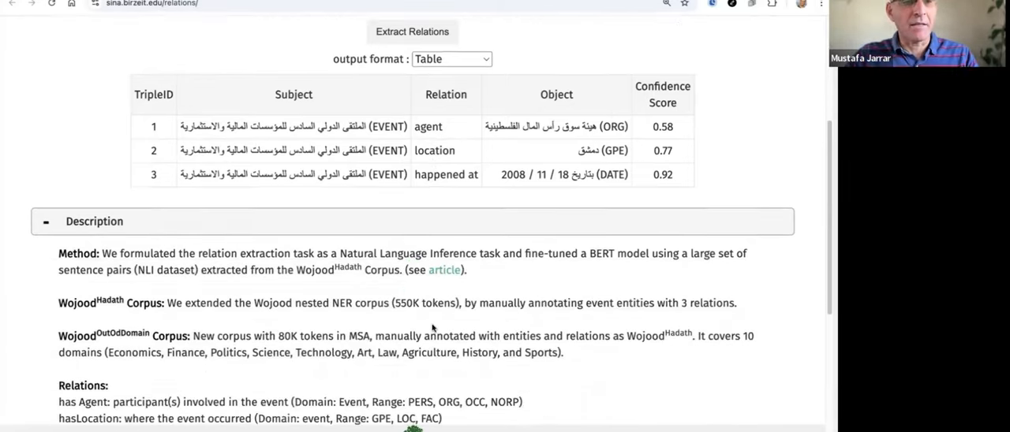
scroll(down, 3)
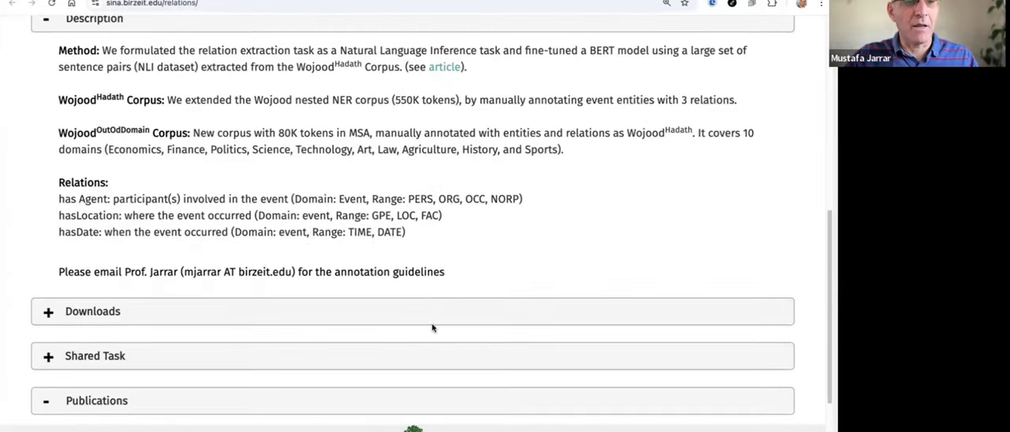
scroll(up, 3)
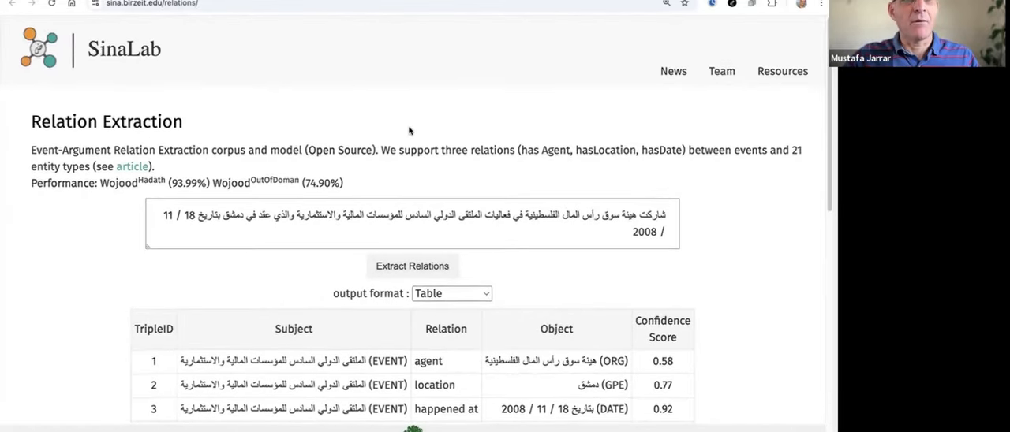
mouse_move(400, 132)
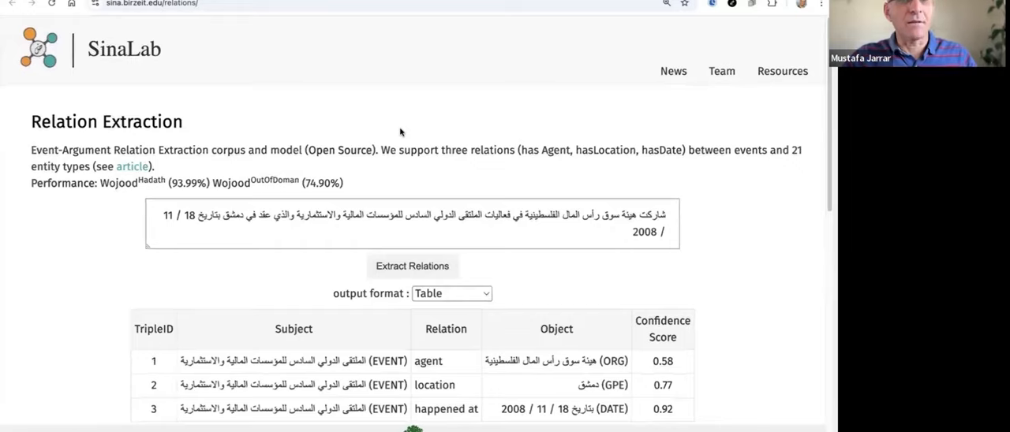
mouse_move(276, 177)
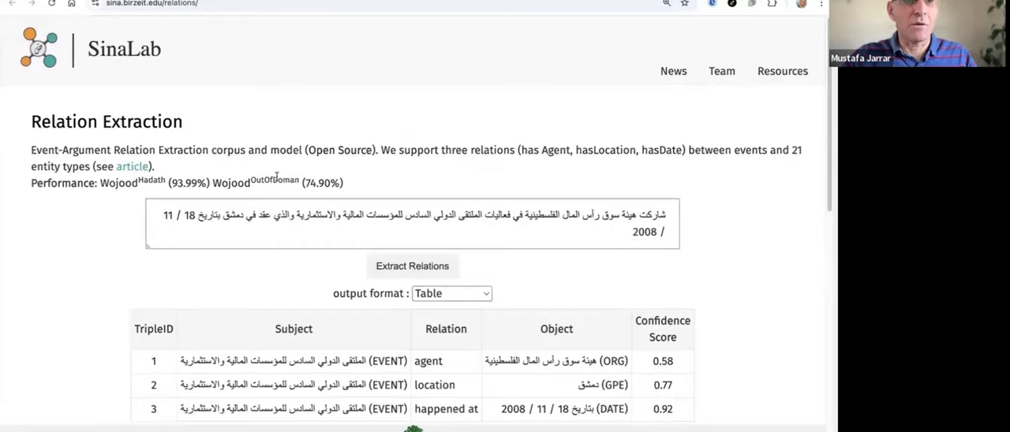
mouse_move(266, 114)
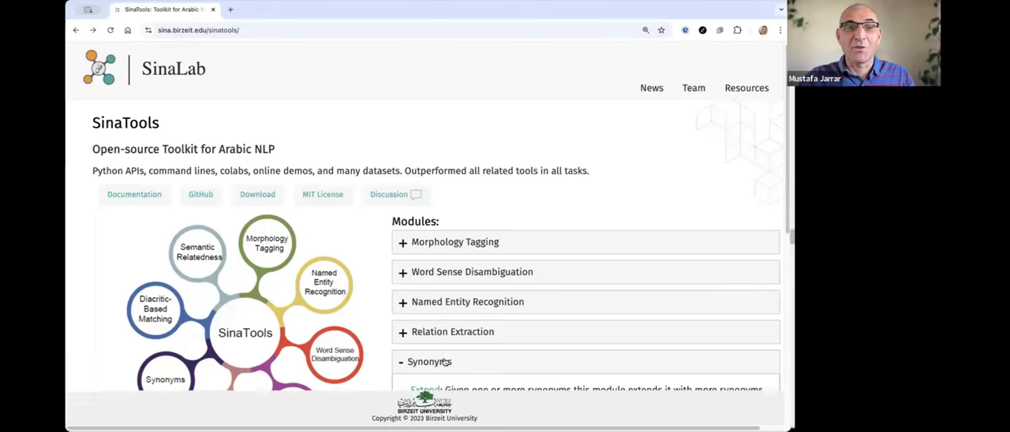
Step: Scroll to the expanded Synonyms module and open its Synonyms Generator demo in a new tab
scroll(down, 3)
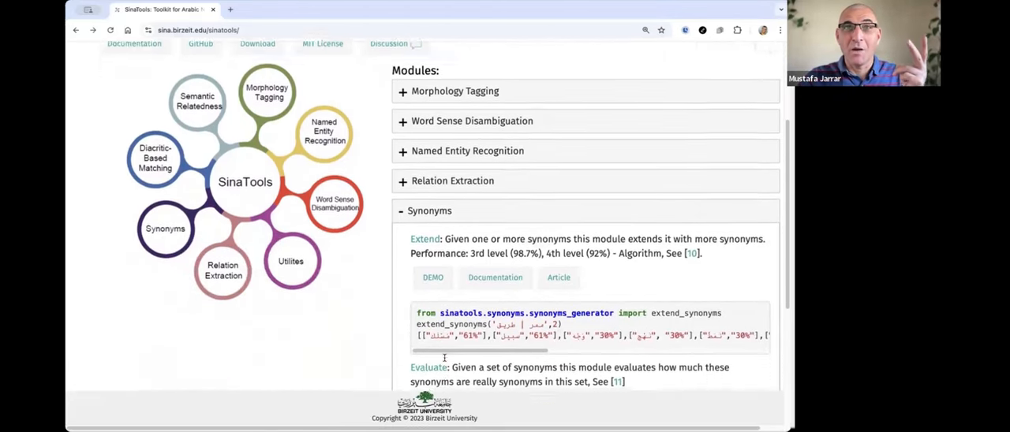
scroll(down, 3)
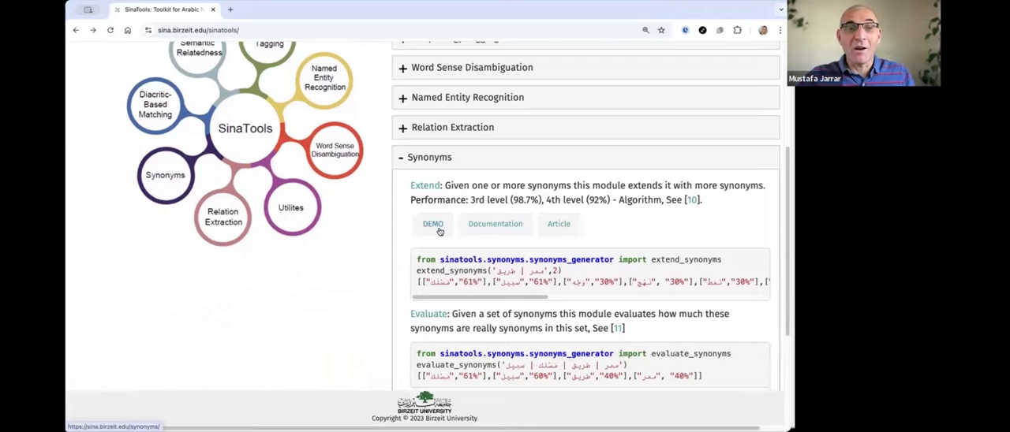
scroll(down, 3)
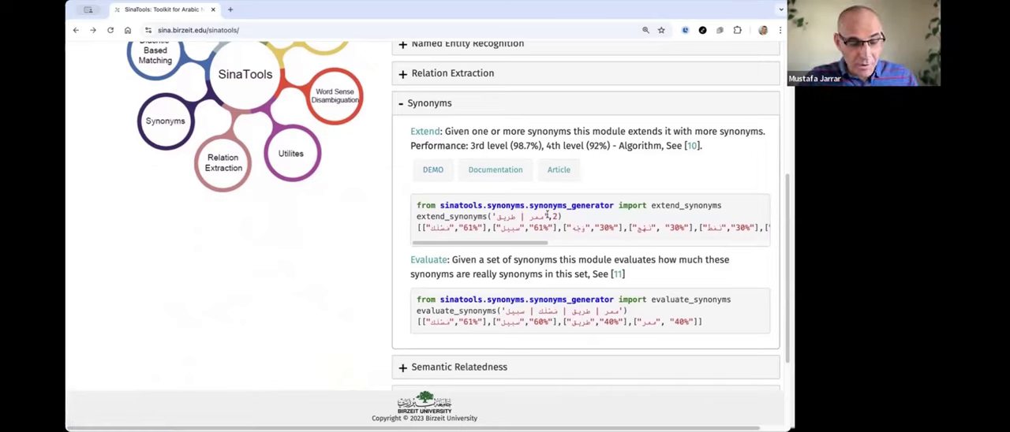
click(432, 169)
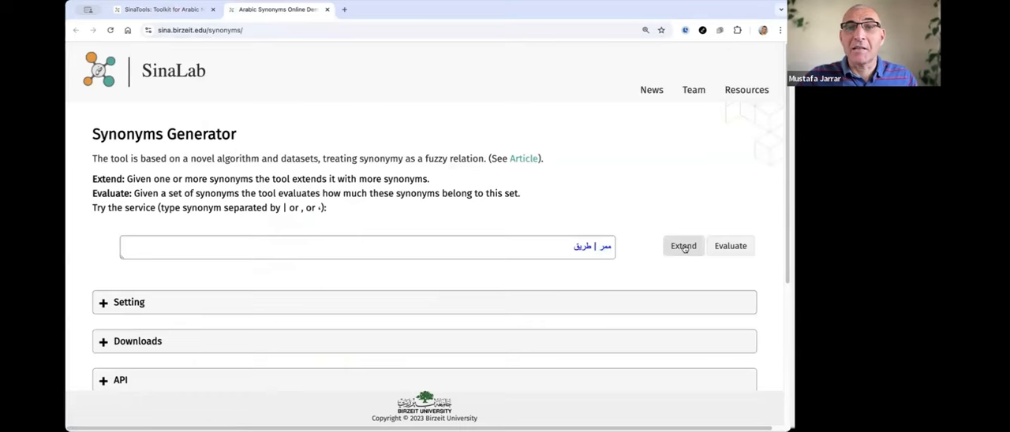
Step: Extend the two-word synonym set, then remove the second word to keep only ممر
click(682, 245)
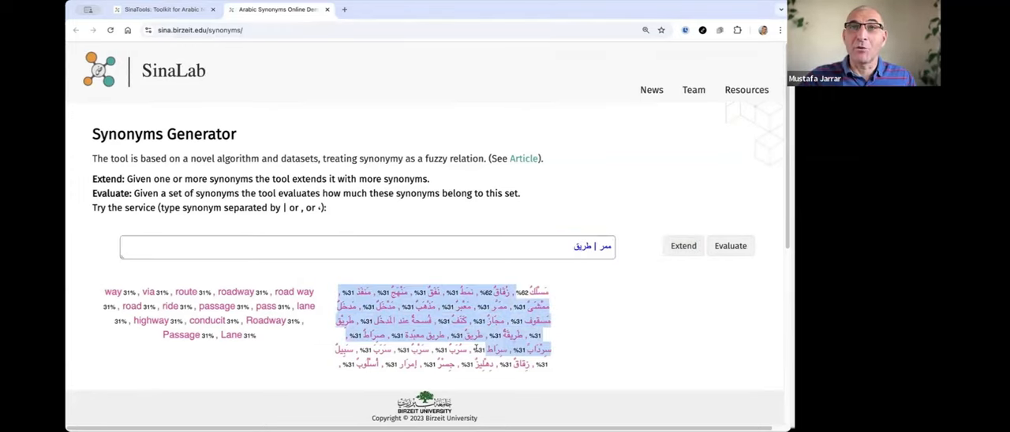
scroll(down, 3)
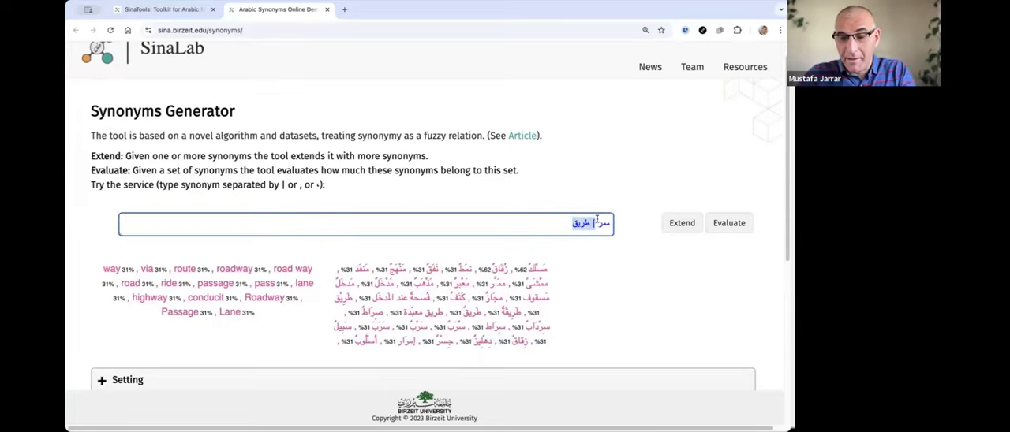
click(681, 222)
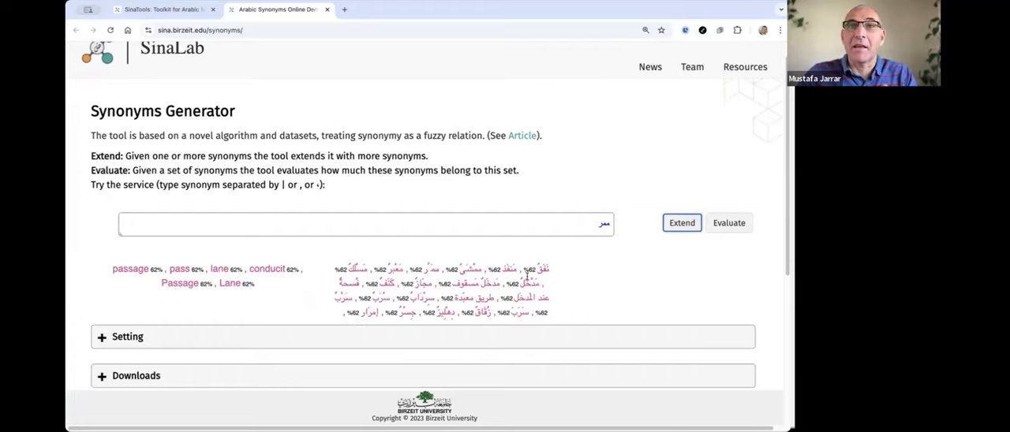
mouse_move(571, 210)
text( | طريق)
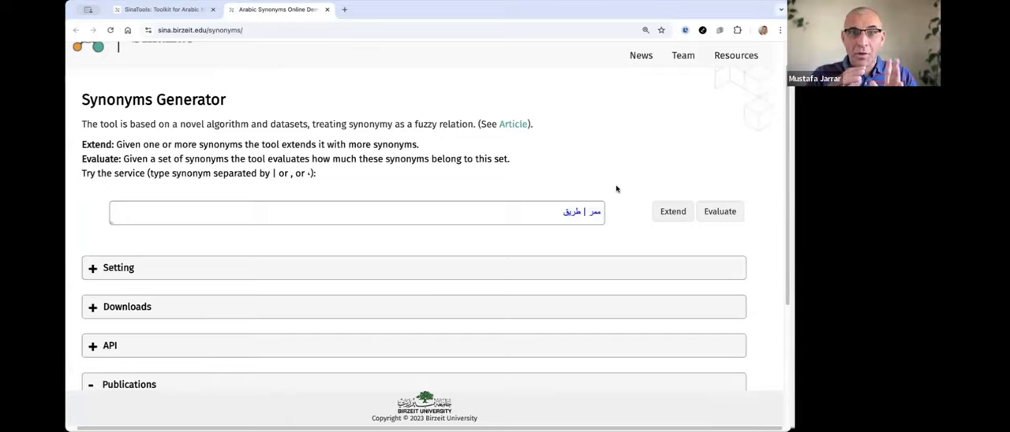
mouse_move(611, 217)
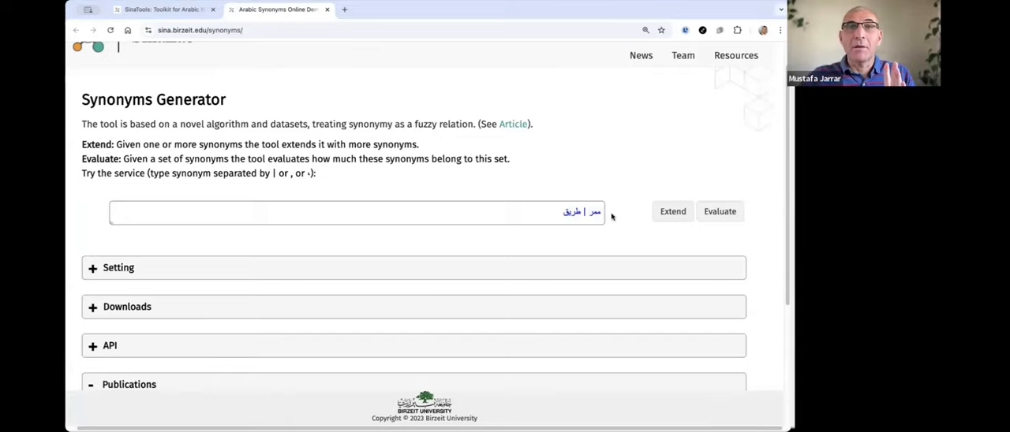
Step: Add words to make a five-word set ending with طاولة and evaluate it
click(355, 213)
text( | مسلك | سبيل | طاولة)
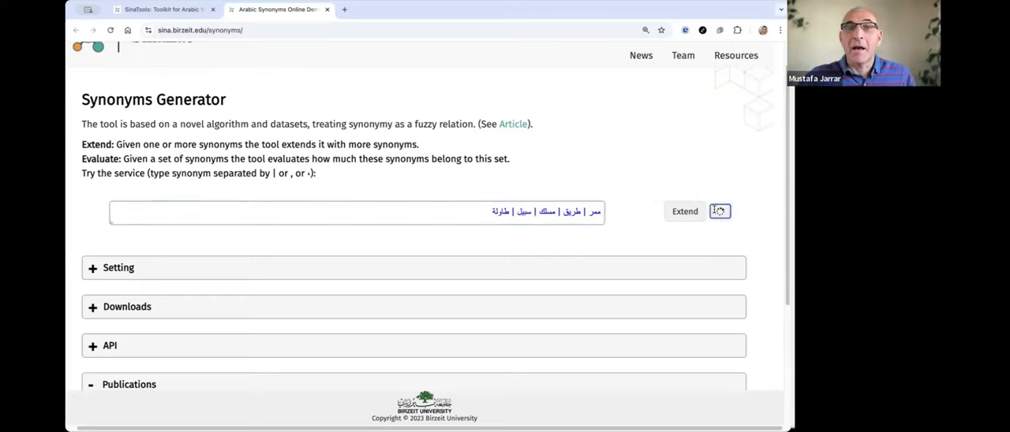
click(718, 210)
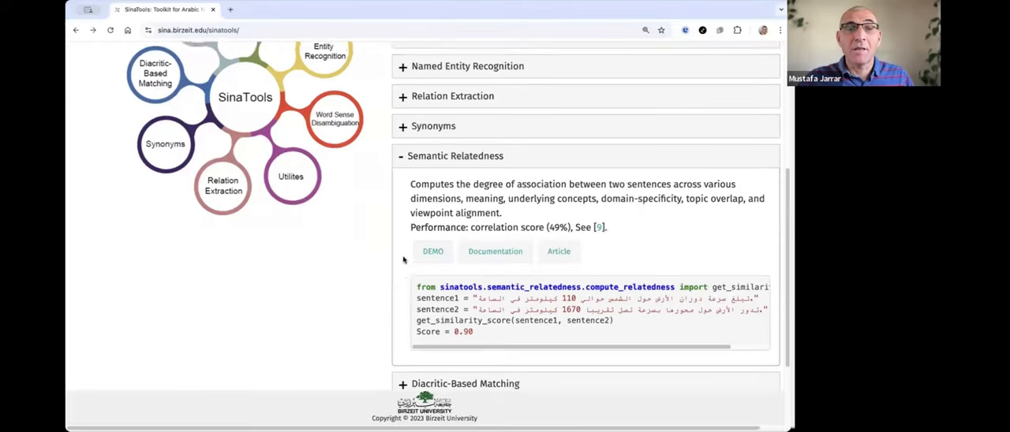
Step: Read the Semantic Relatedness description, its 49% correlation score and code example
scroll(down, 3)
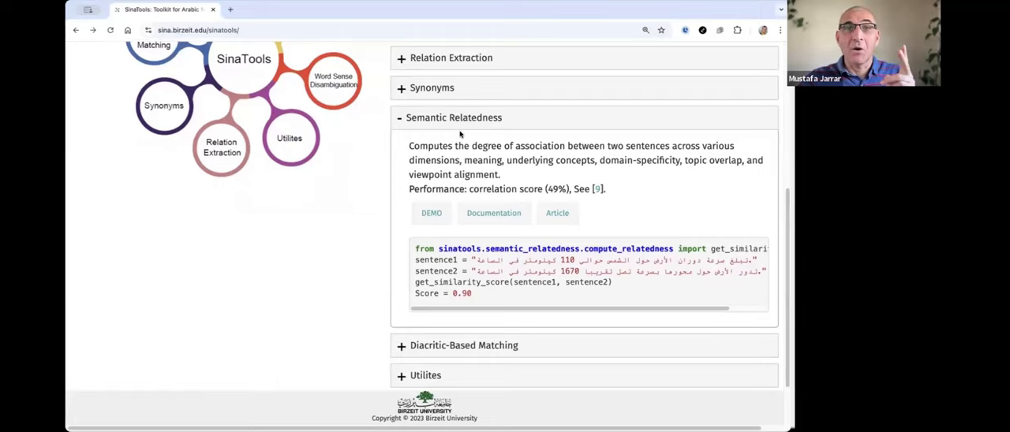
double_click(469, 145)
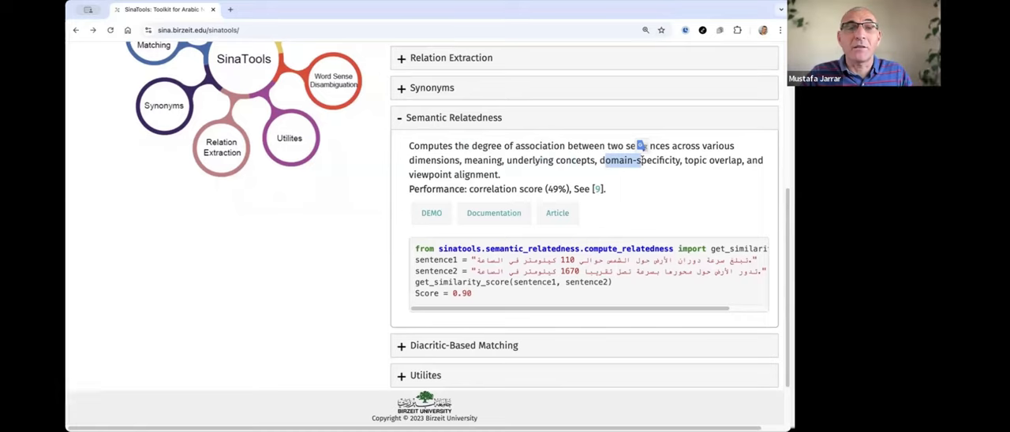
scroll(down, 3)
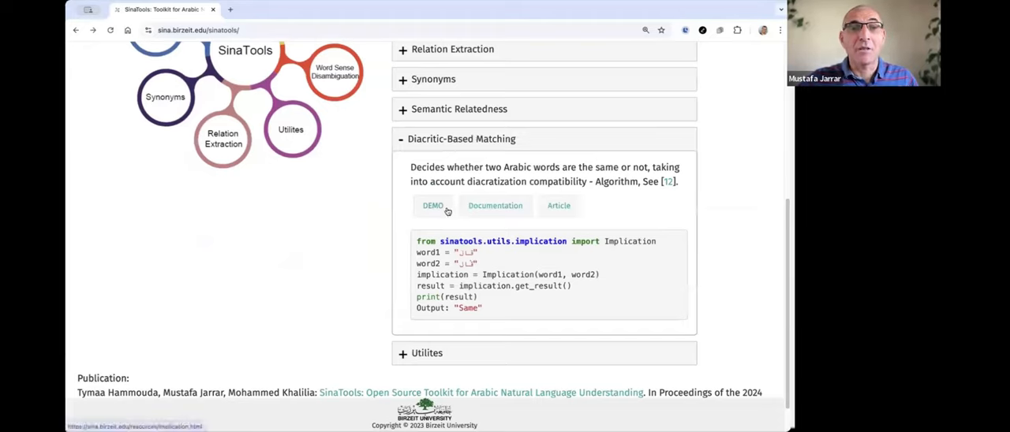
Step: Open the Implication Function demo, compare the two diacritized words (result: Same), and return to the toolkit page
click(433, 206)
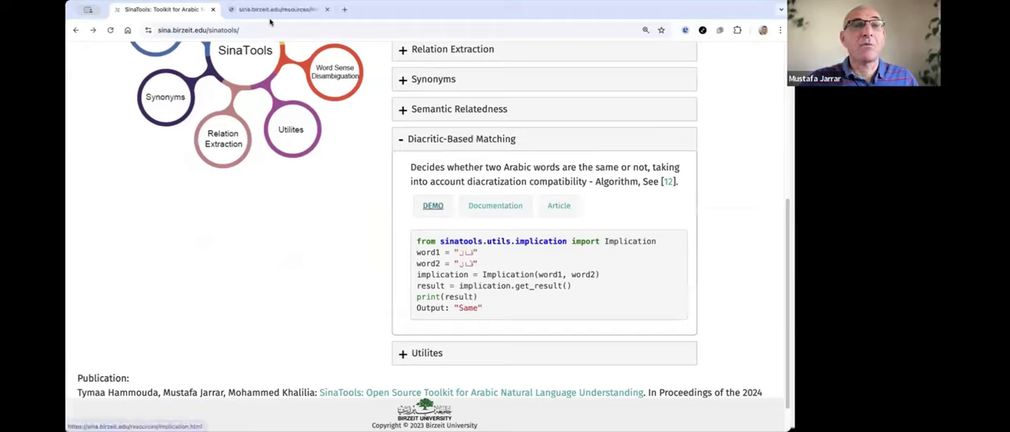
click(432, 205)
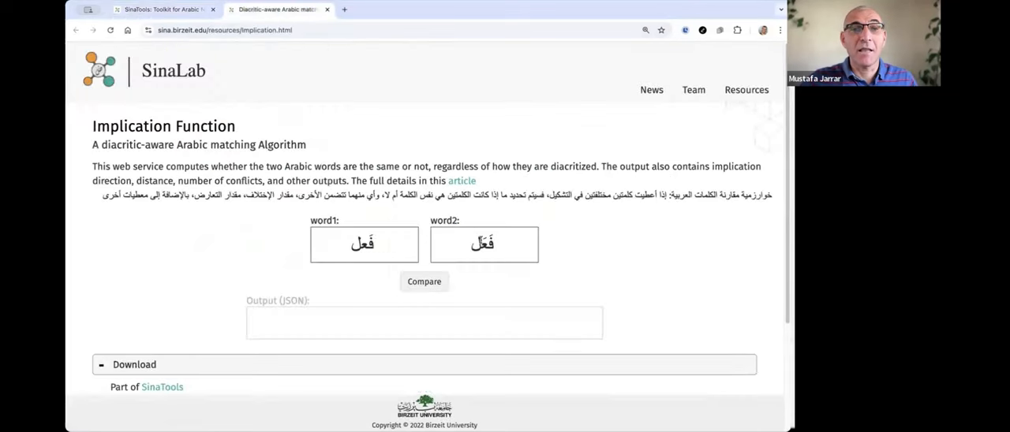
click(363, 244)
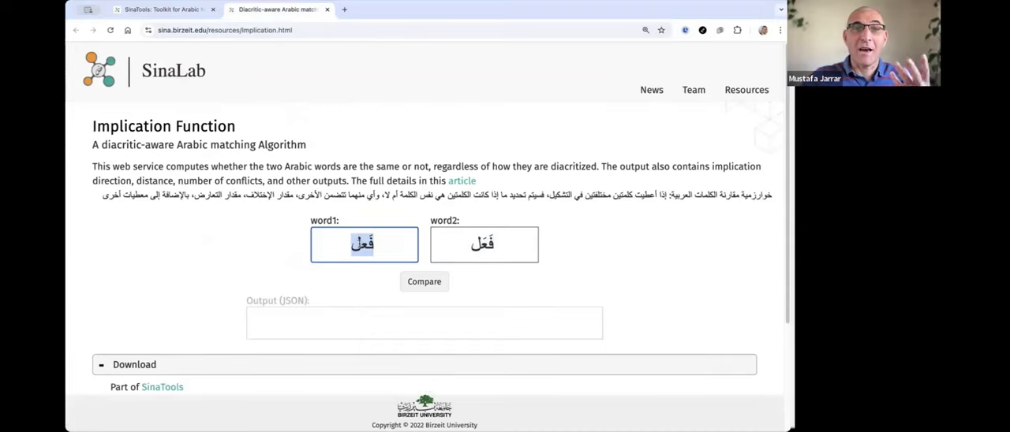
click(424, 282)
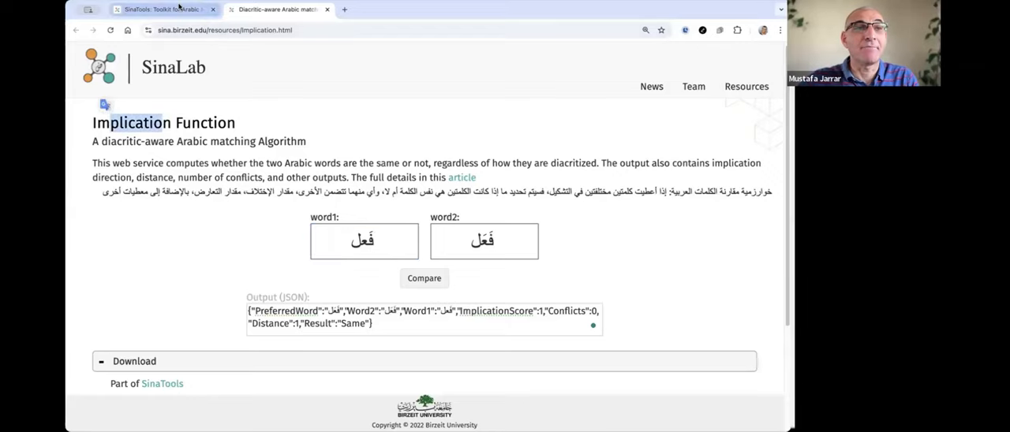
scroll(down, 3)
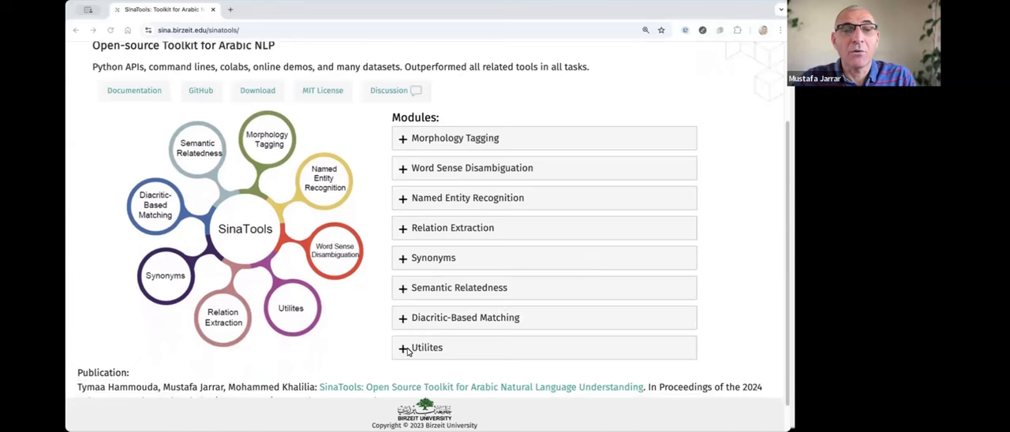
Step: Expand the Utilites module and open its sinatools.utils documentation page
scroll(down, 3)
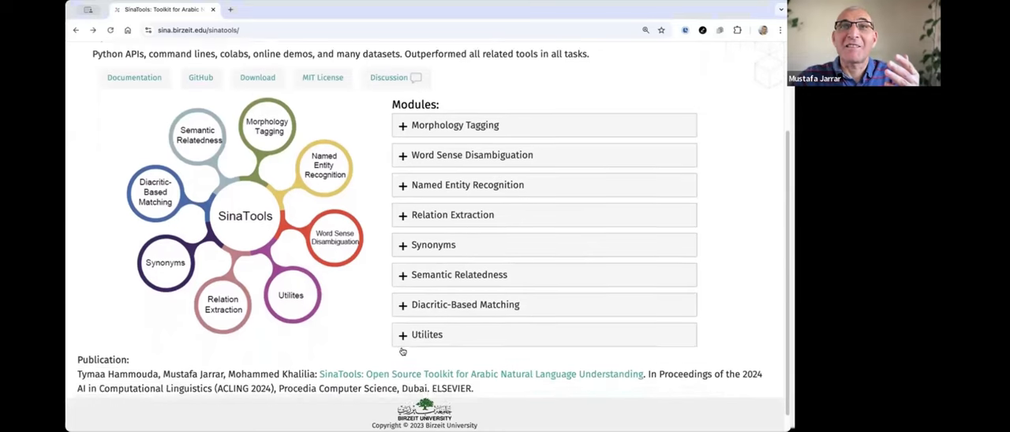
scroll(down, 3)
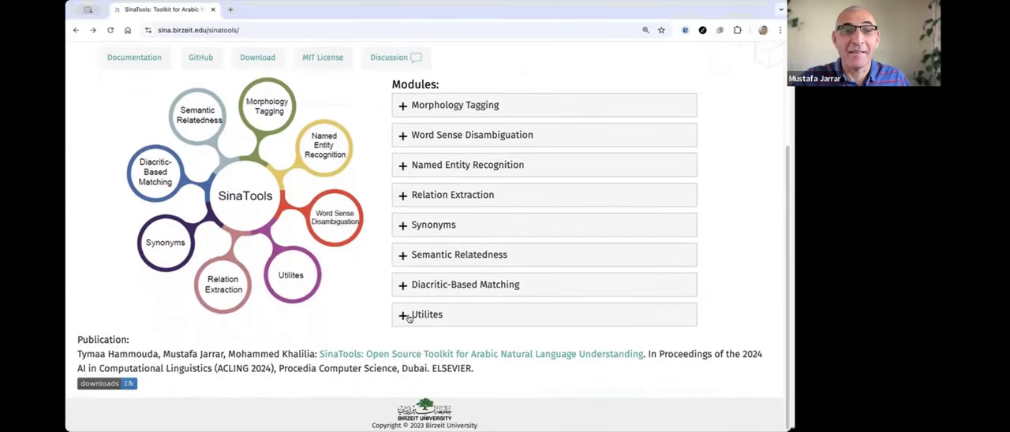
click(425, 313)
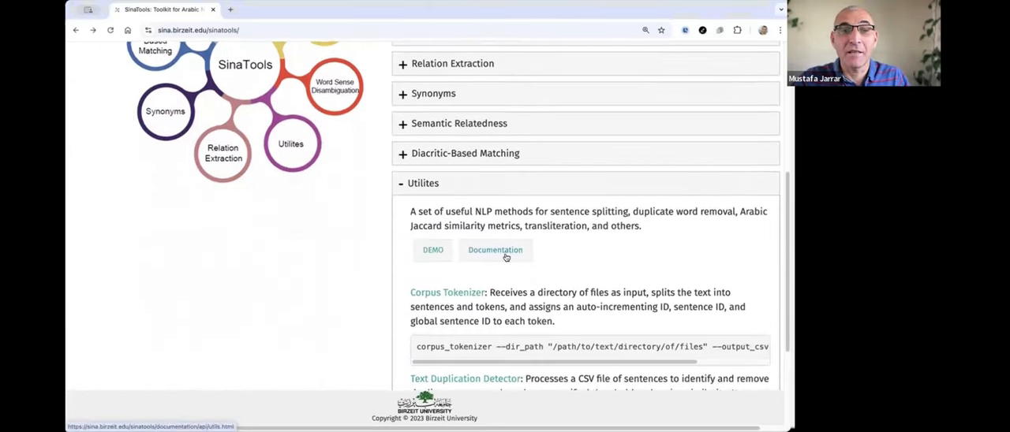
scroll(down, 3)
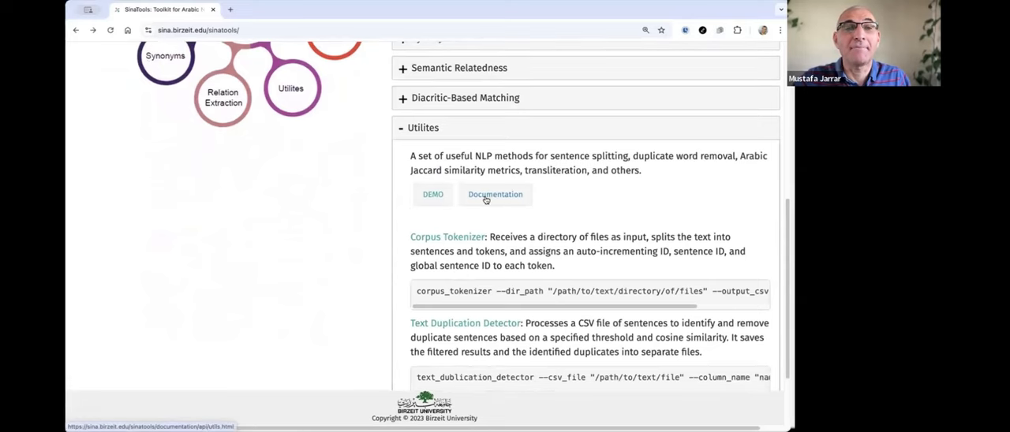
click(495, 194)
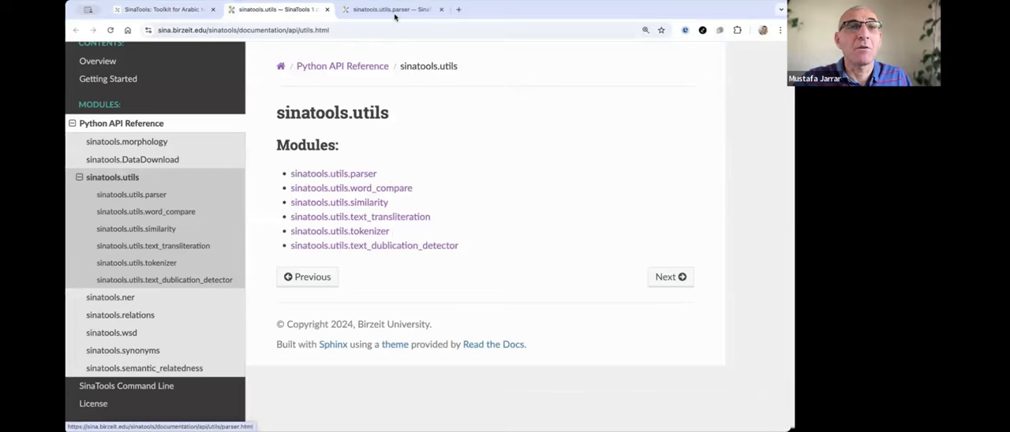
Step: Open sinatools.utils.parser and scroll through the arStrip parameters and Arabic stripping examples
click(333, 173)
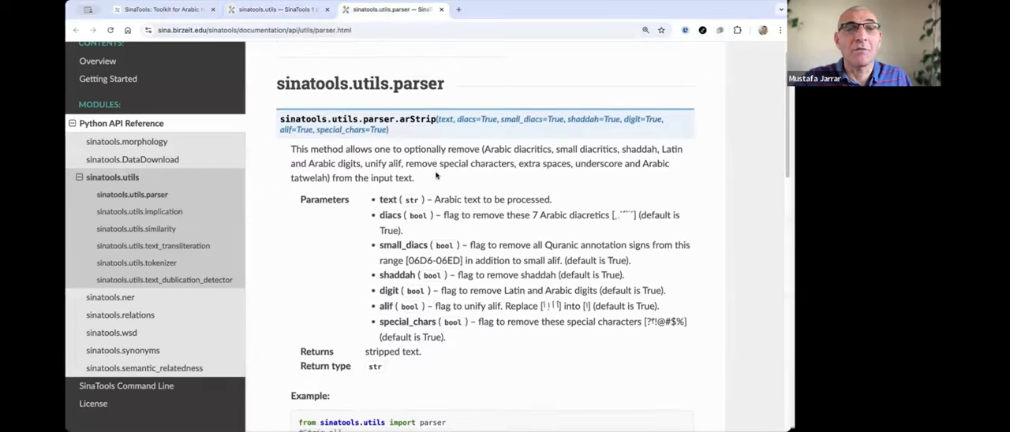
scroll(up, 3)
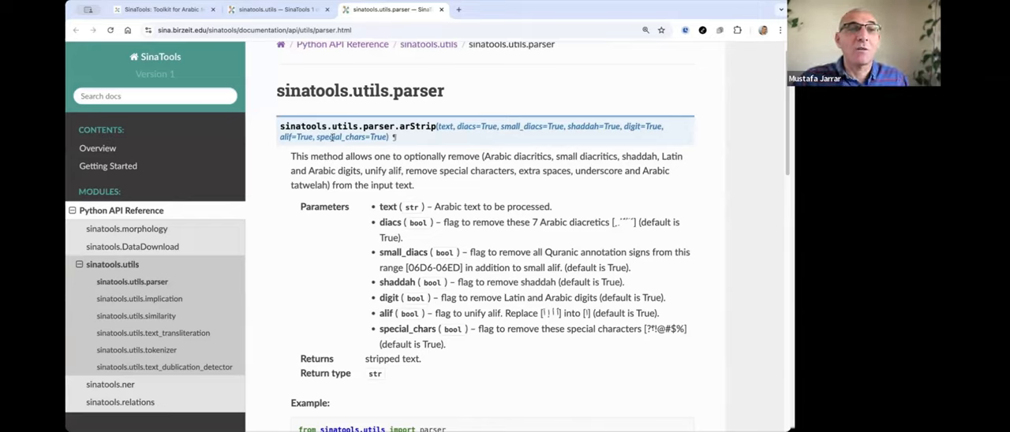
mouse_move(454, 142)
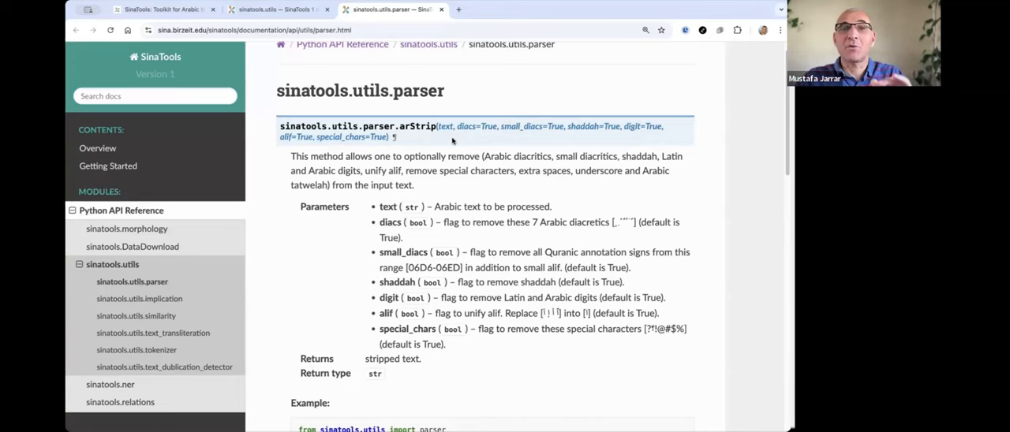
scroll(down, 3)
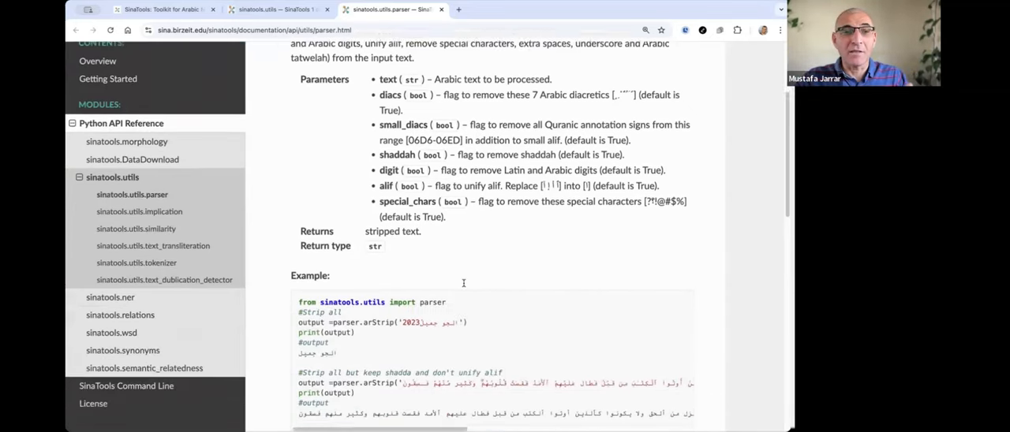
scroll(down, 3)
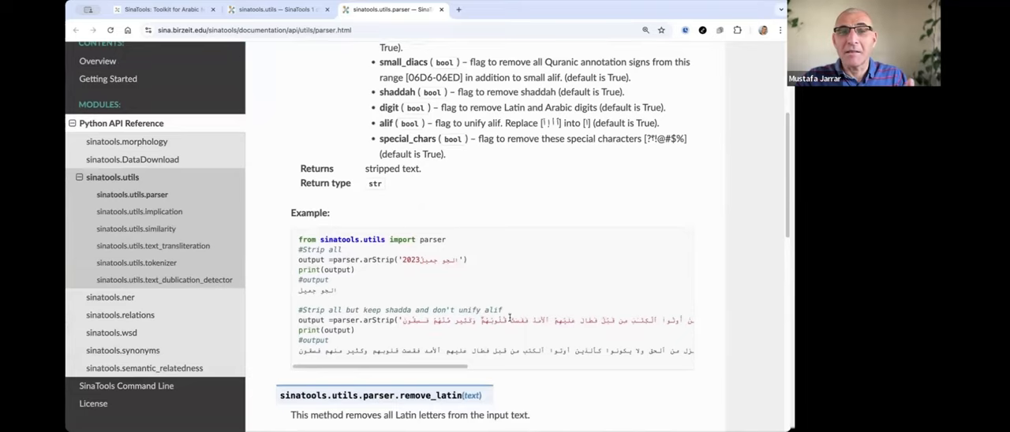
scroll(down, 3)
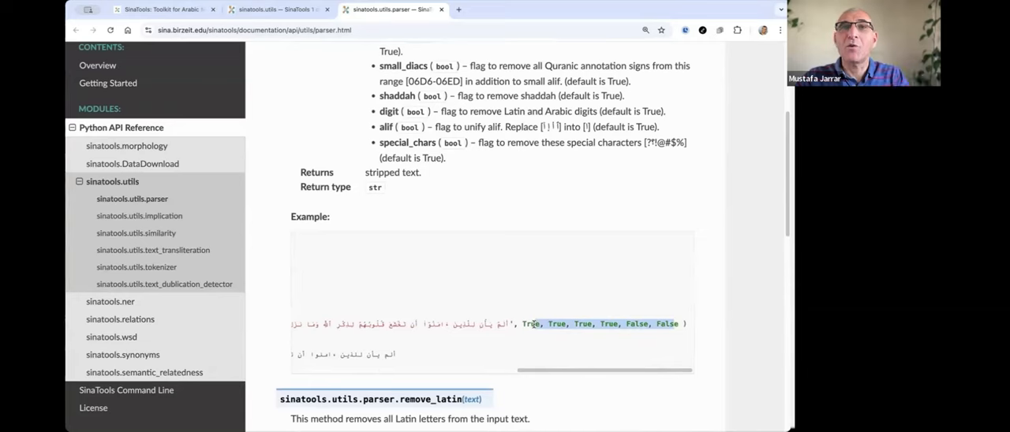
scroll(down, 3)
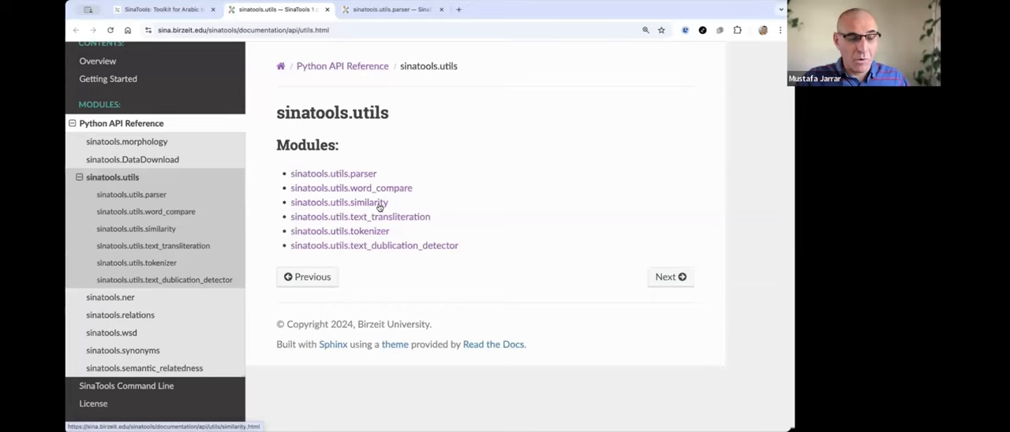
Step: Open the sinatools.utils.similarity page and scroll through the get_intersection parameters and example
click(339, 202)
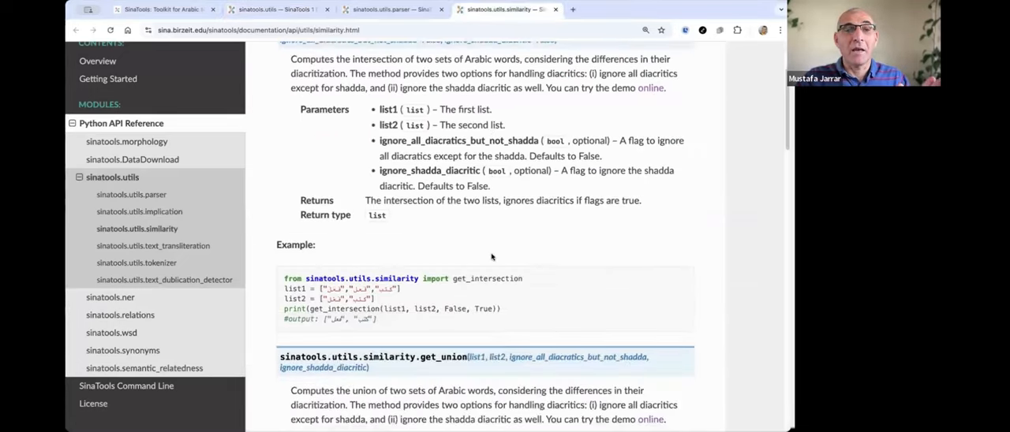
scroll(down, 3)
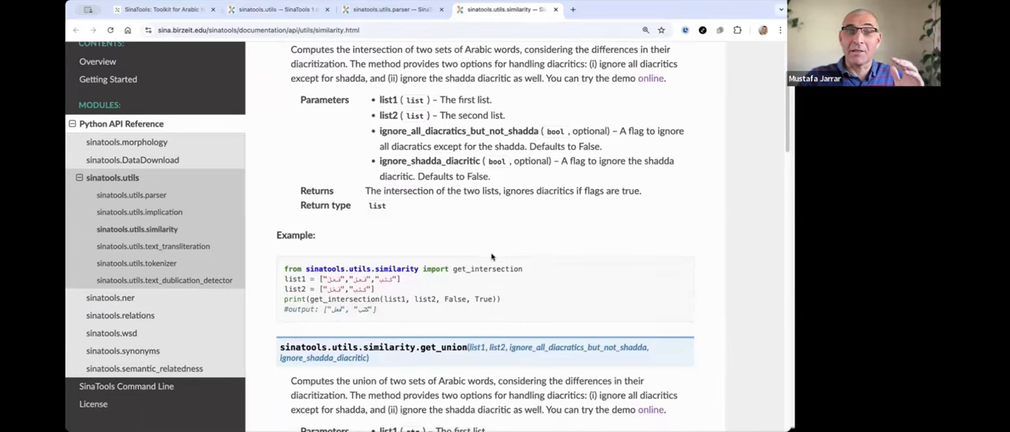
scroll(down, 3)
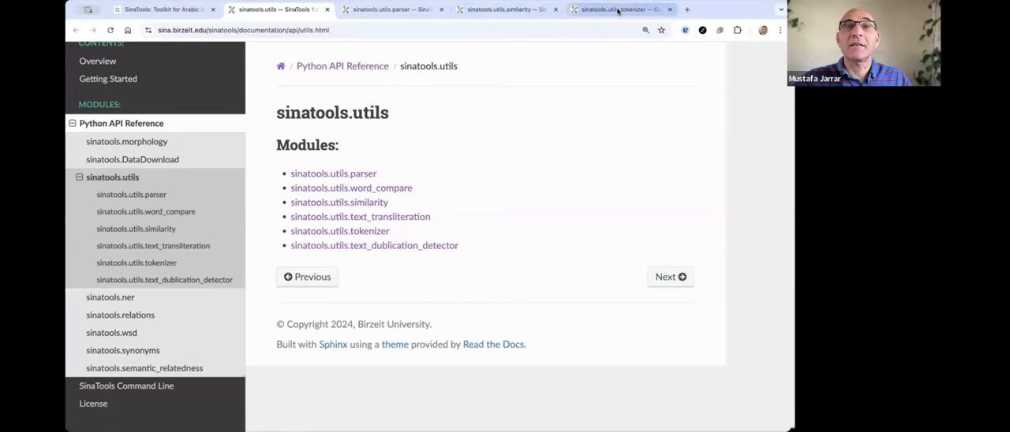
Step: Read the tokenizer page, then the text_dublication_detector page down to its CSV removal parameters
click(339, 232)
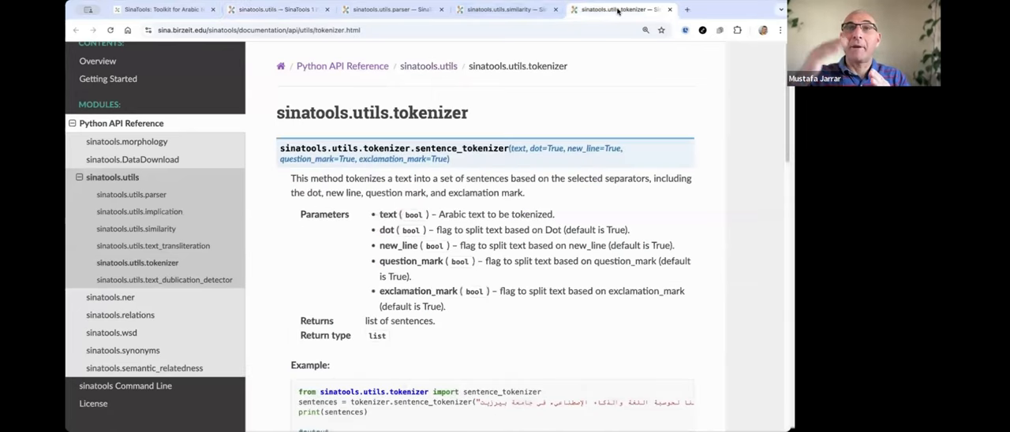
scroll(down, 3)
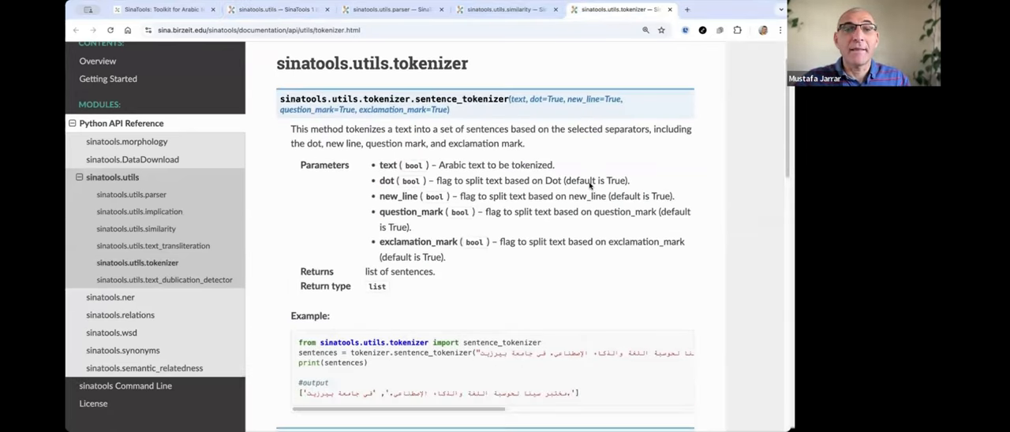
scroll(down, 3)
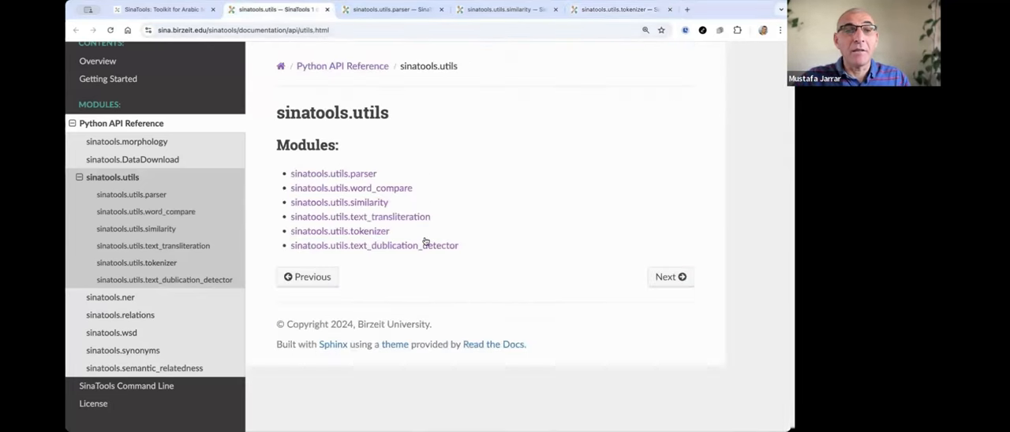
click(373, 246)
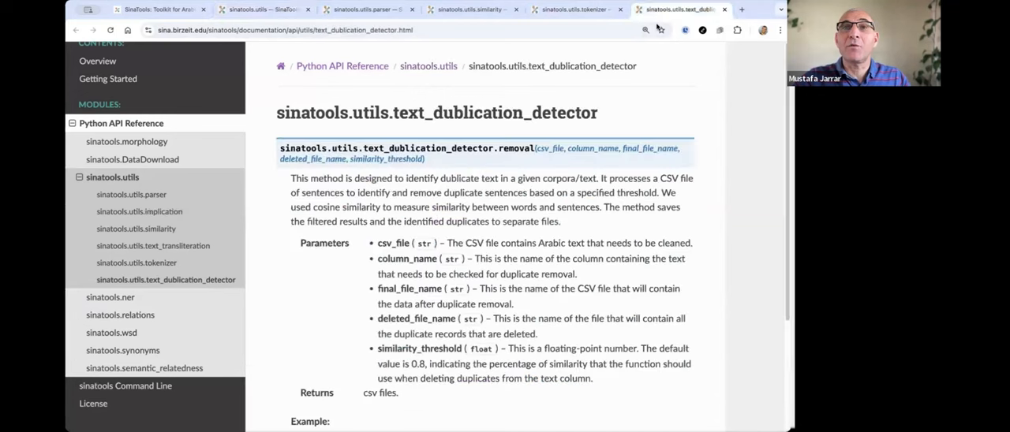
scroll(down, 3)
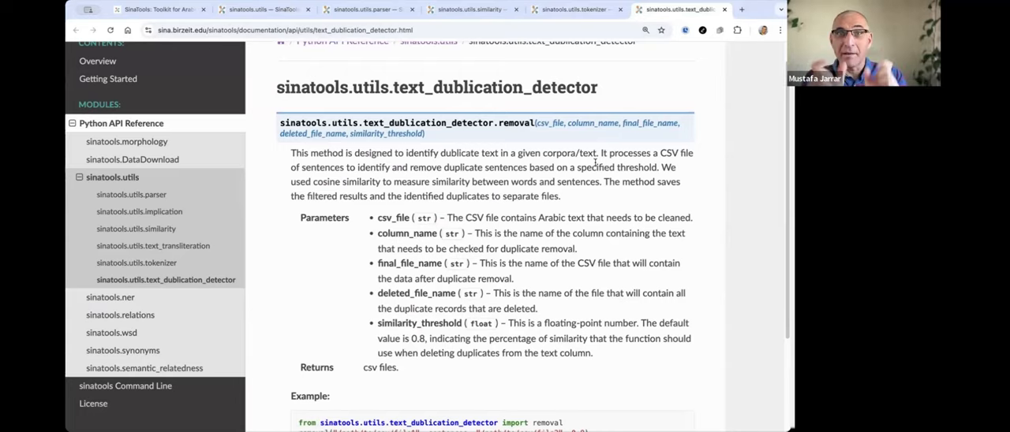
mouse_move(528, 132)
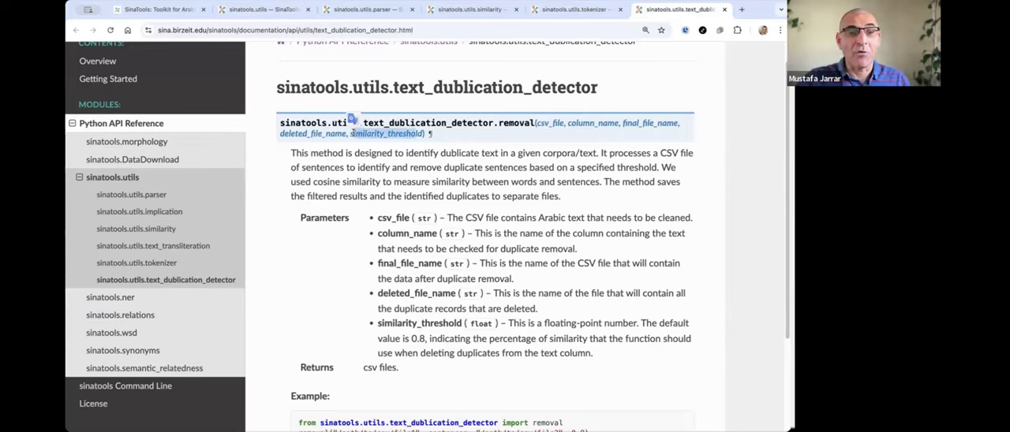
mouse_move(157, 9)
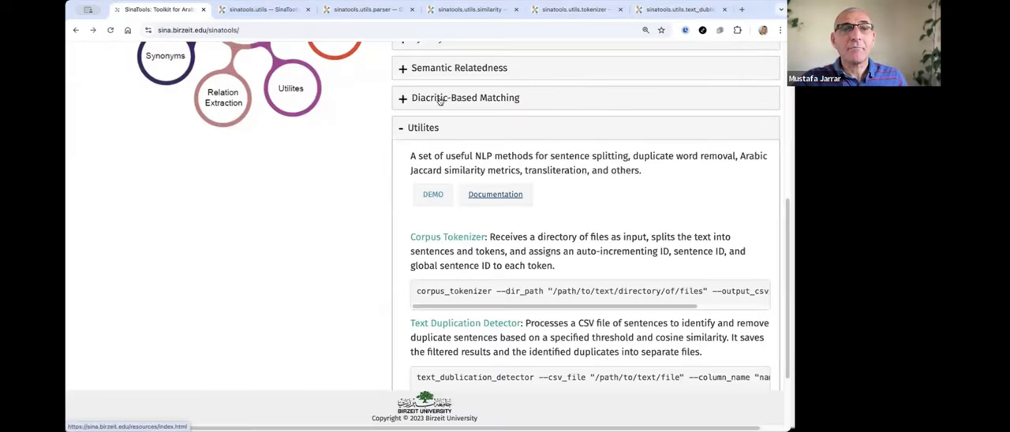
Step: Check the GitHub Issues discussion listing the slow WSD module issue, then return to SinaTools
scroll(up, 3)
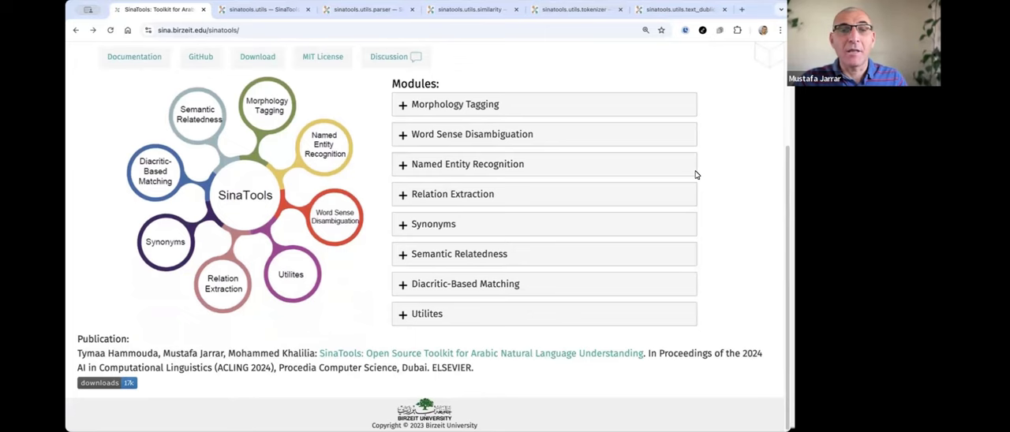
scroll(up, 3)
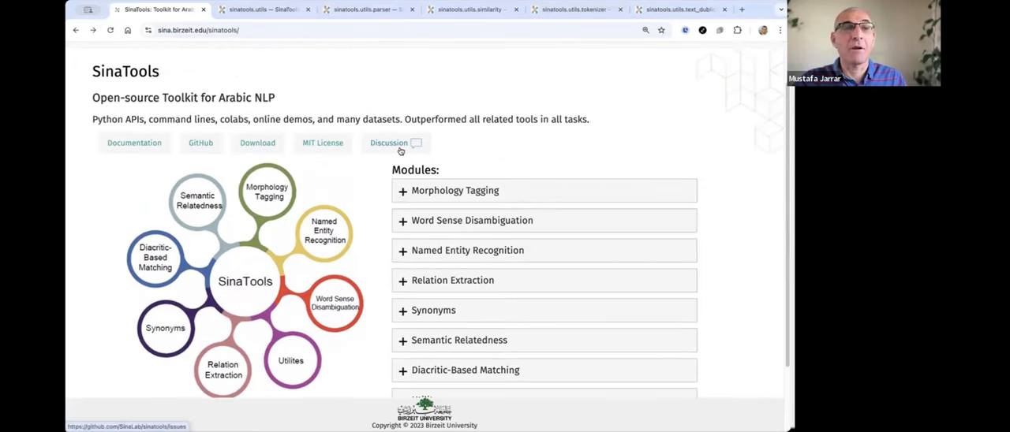
click(389, 143)
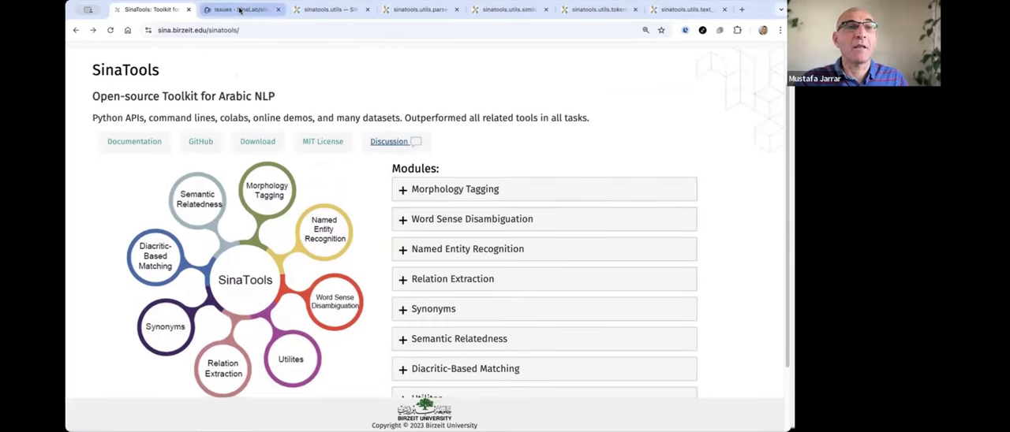
click(236, 10)
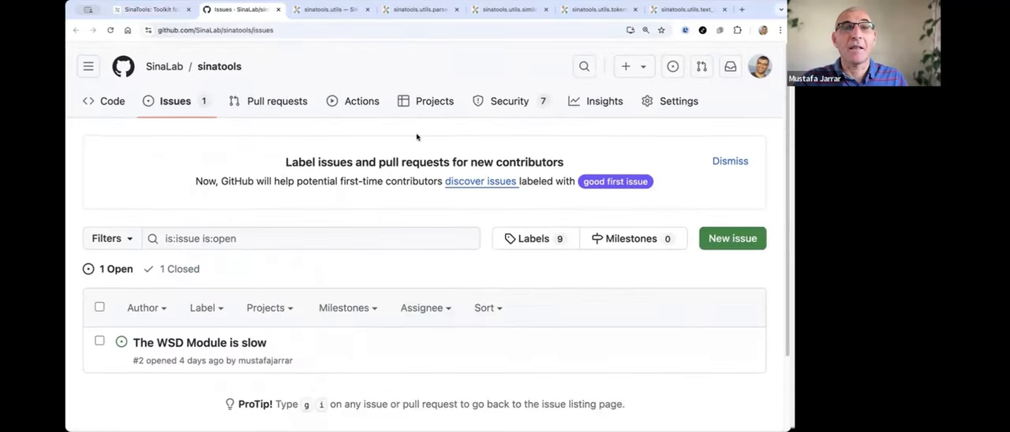
click(152, 10)
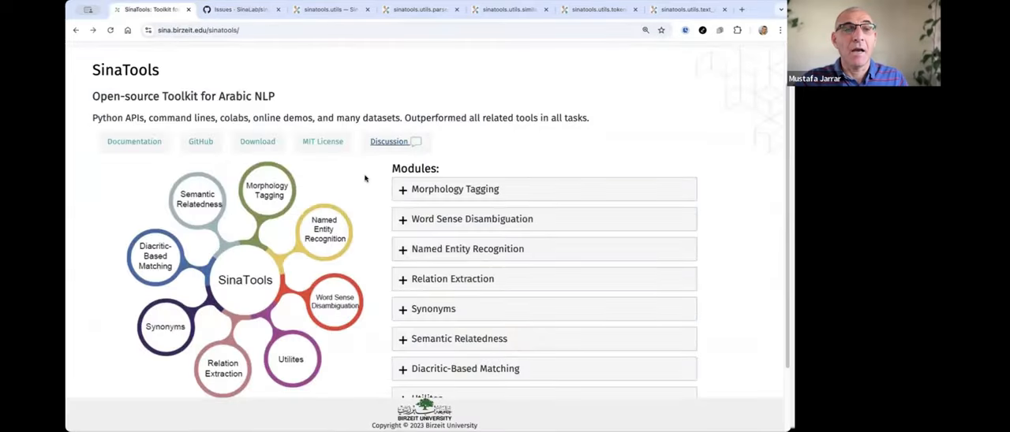
scroll(down, 3)
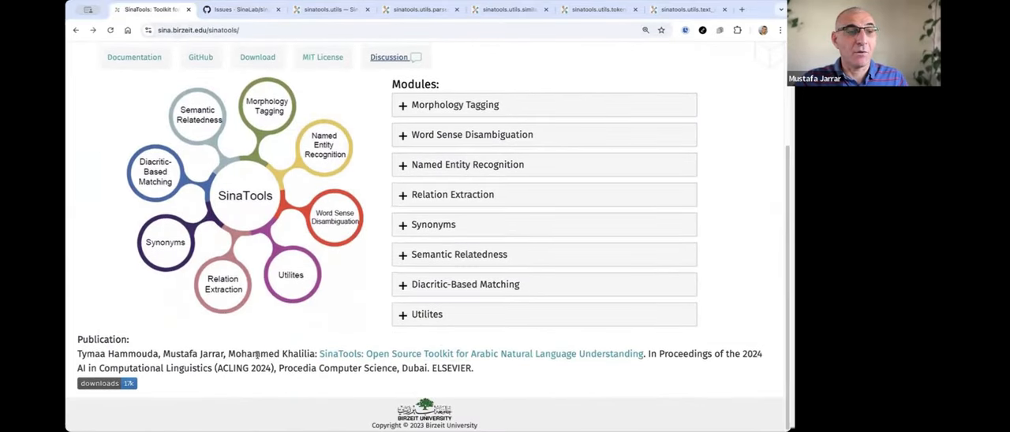
mouse_move(525, 370)
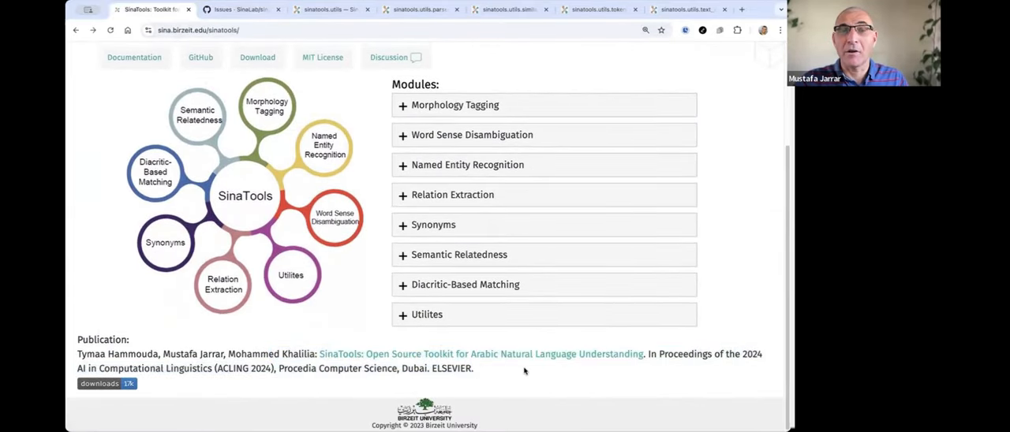
mouse_move(365, 354)
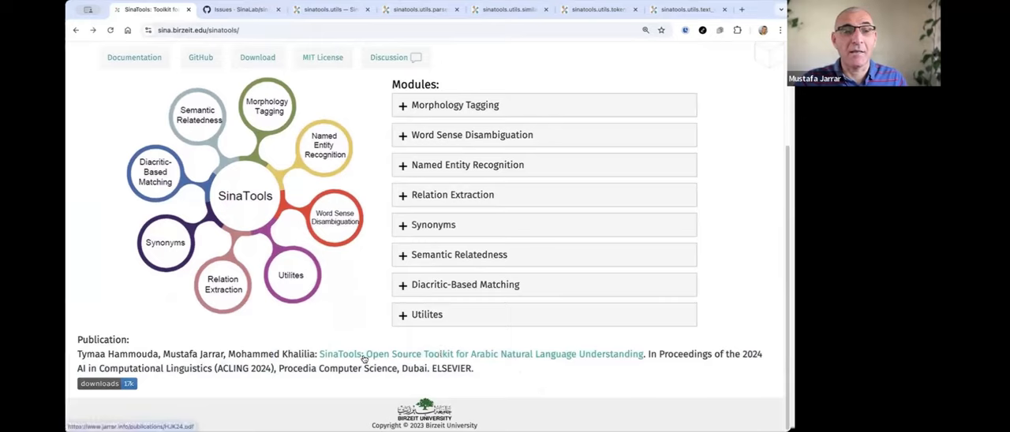
mouse_move(575, 366)
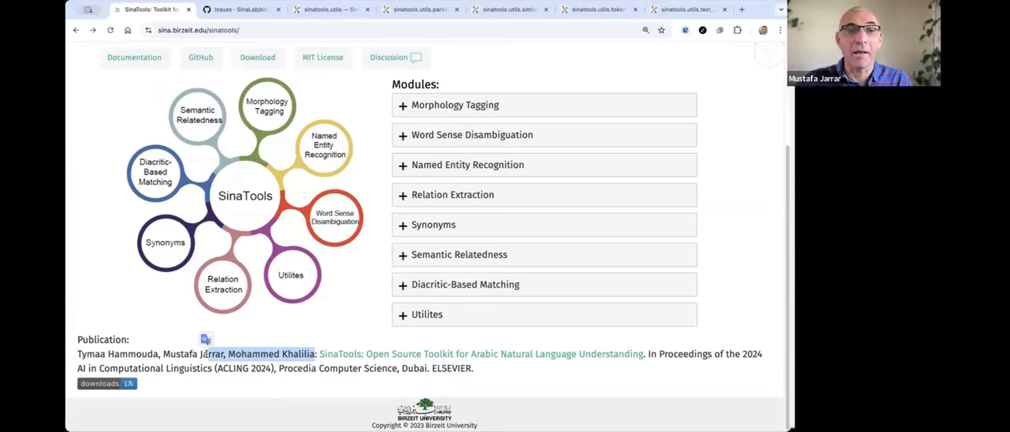
scroll(up, 3)
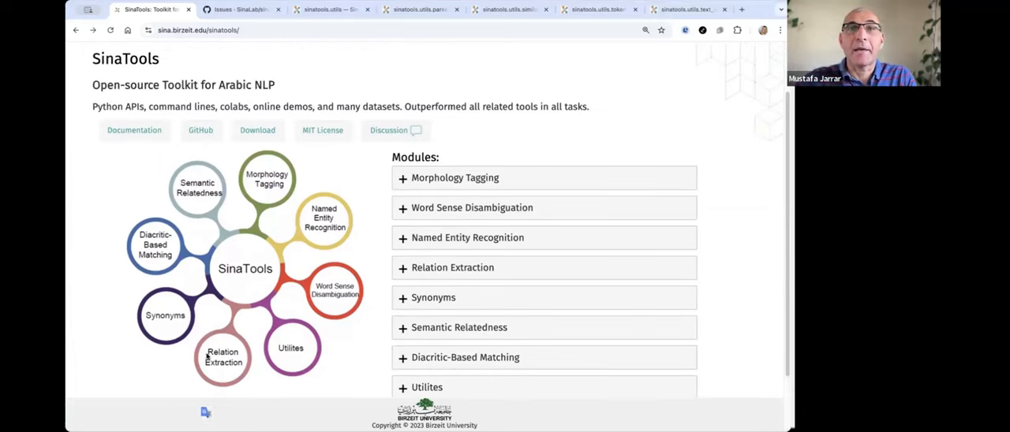
scroll(up, 3)
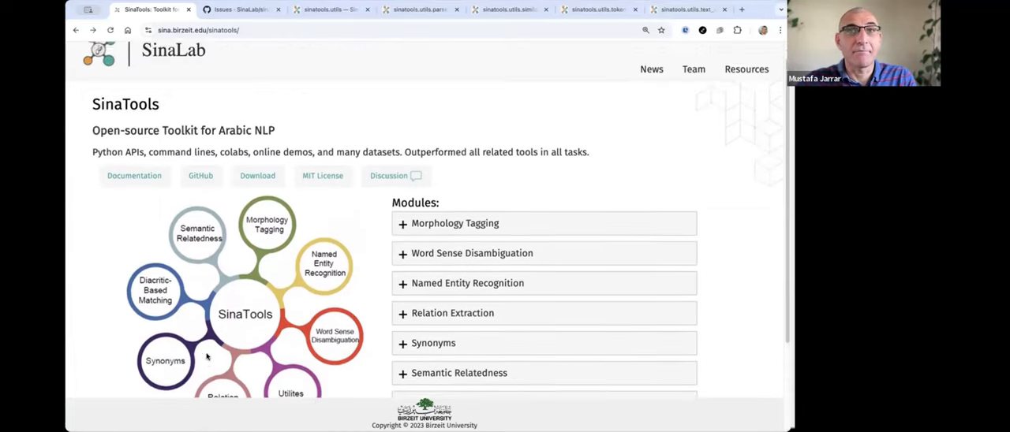